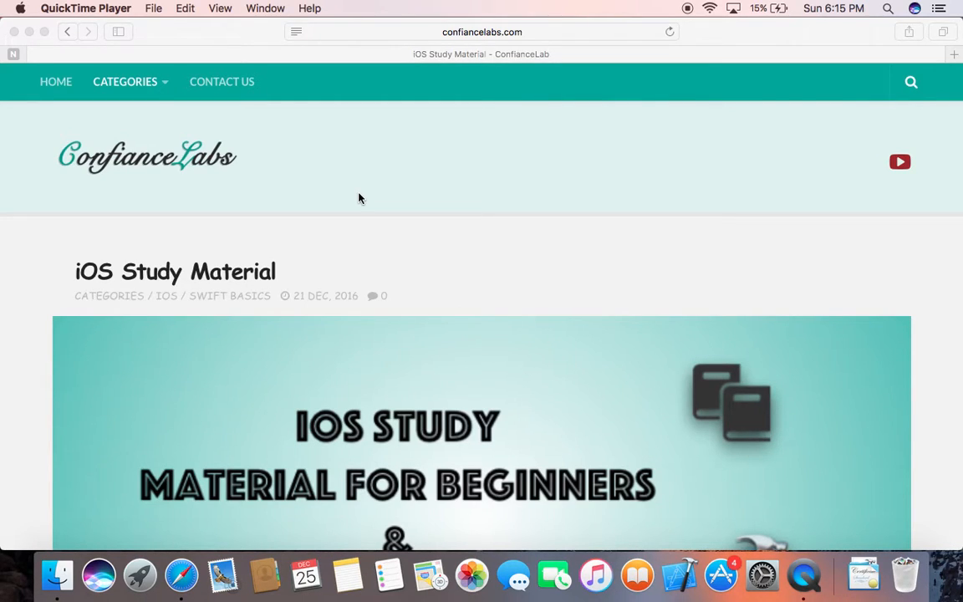
Read down the iOS Study Material article to the Core Graphics tutorial link.
scroll(down, 3)
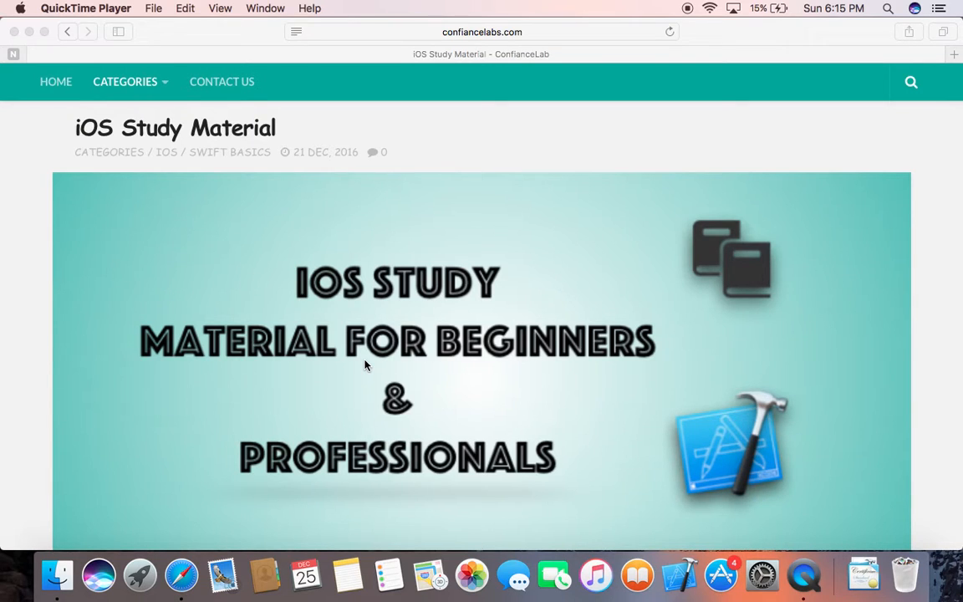
scroll(down, 3)
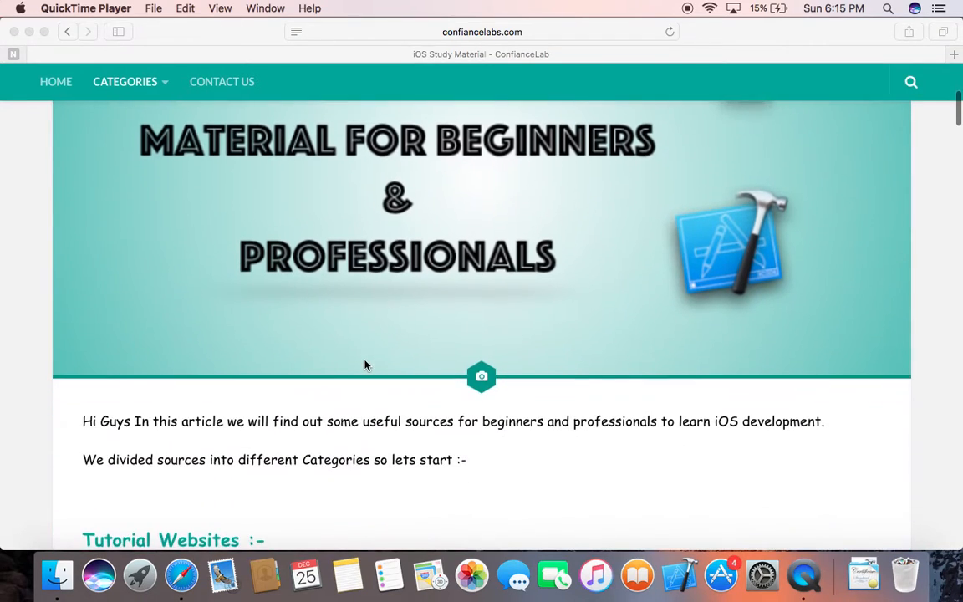
scroll(down, 3)
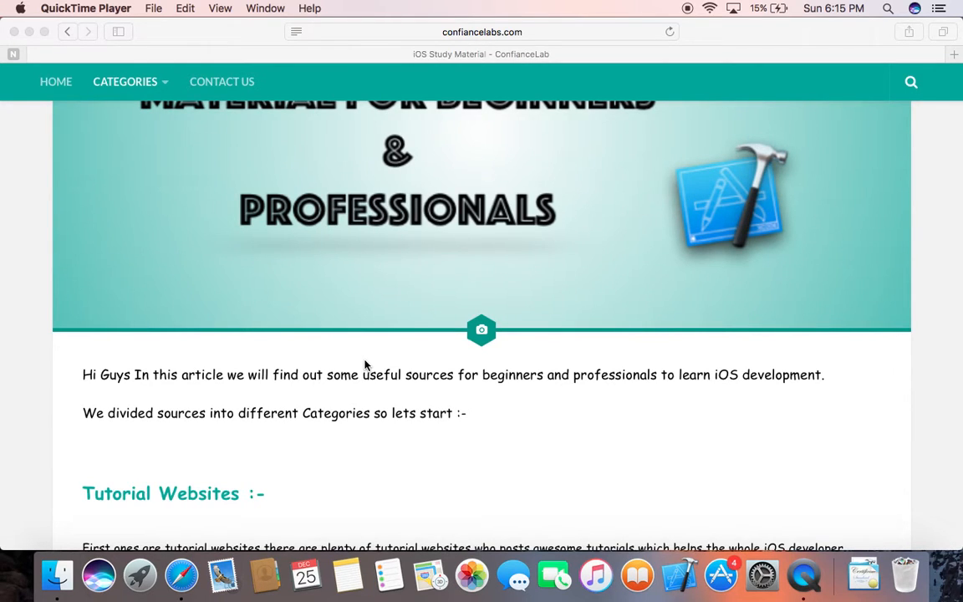
scroll(down, 3)
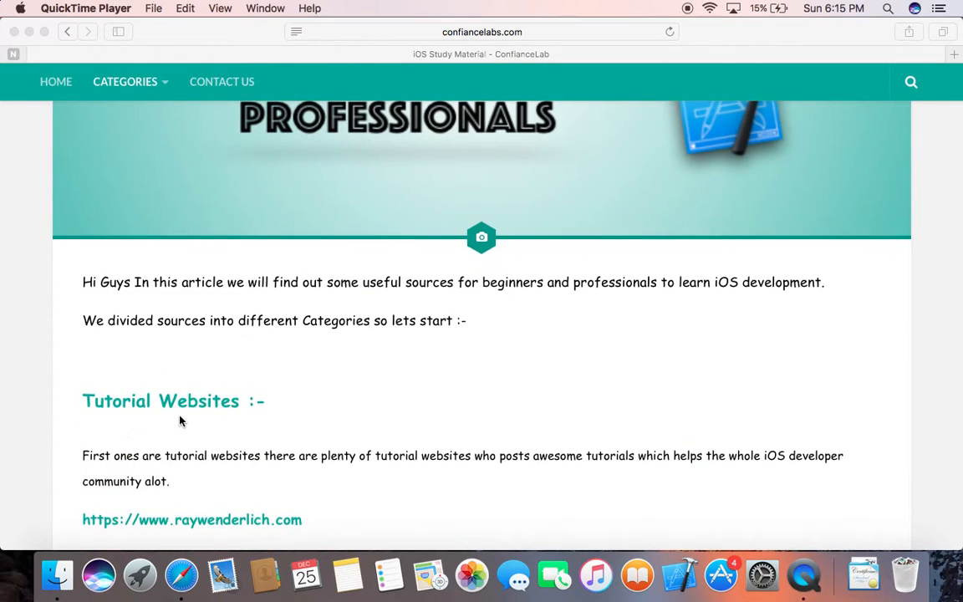
scroll(down, 3)
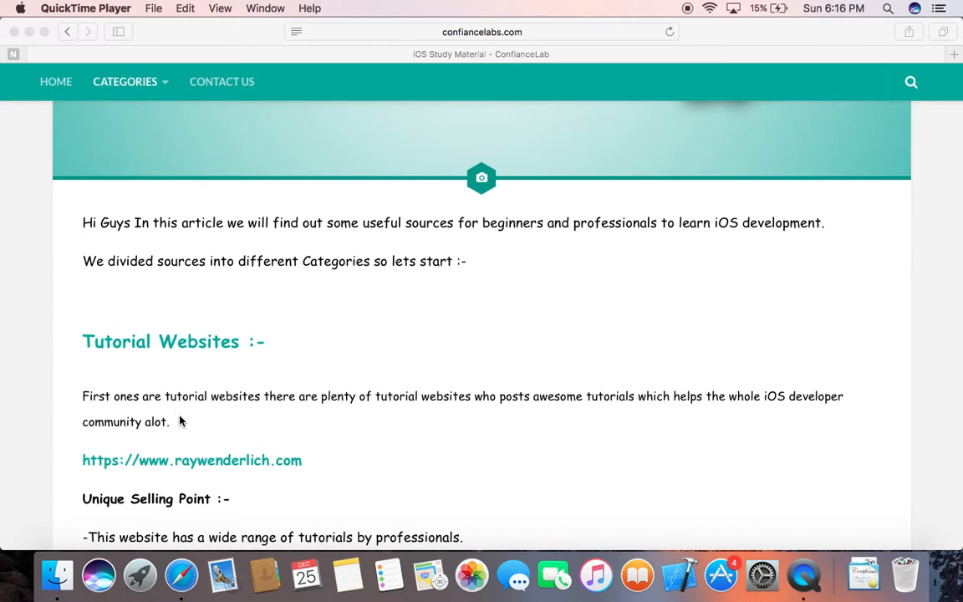
scroll(down, 3)
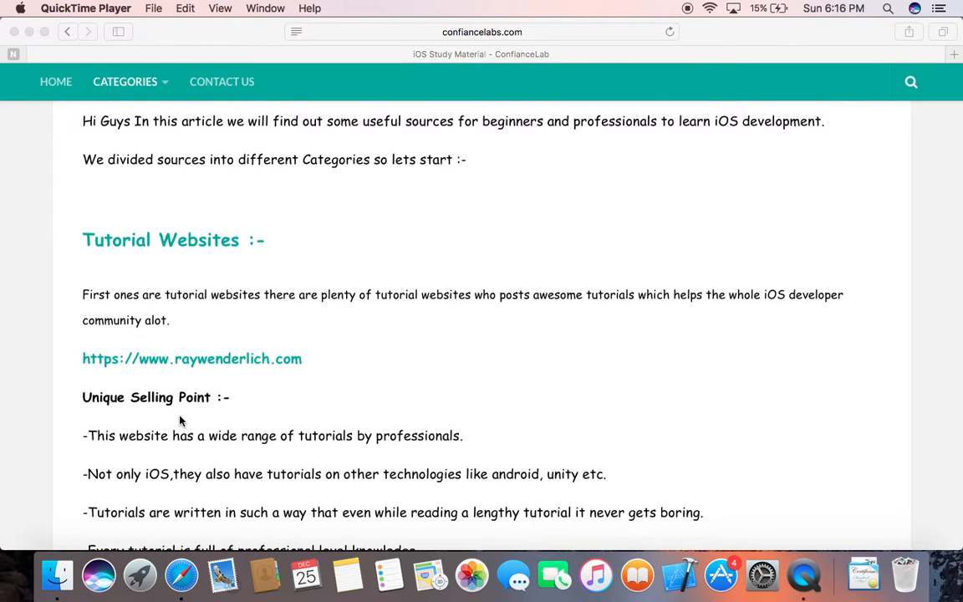
scroll(down, 3)
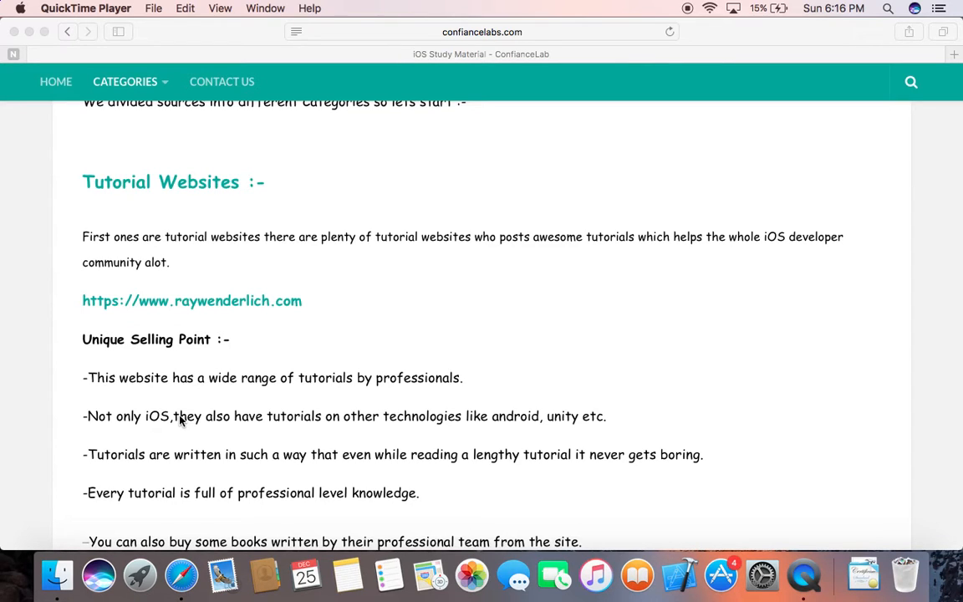
scroll(down, 3)
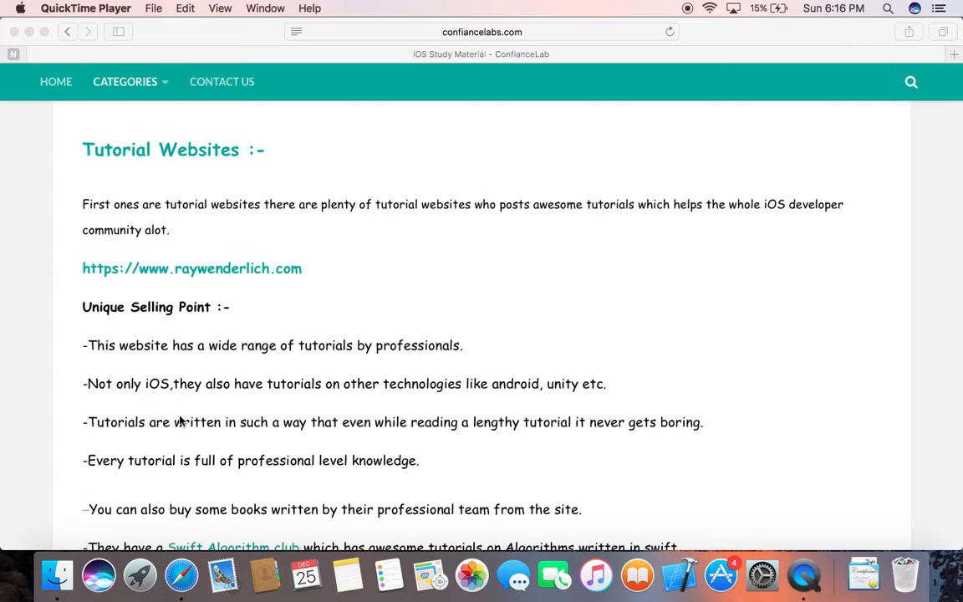
scroll(down, 3)
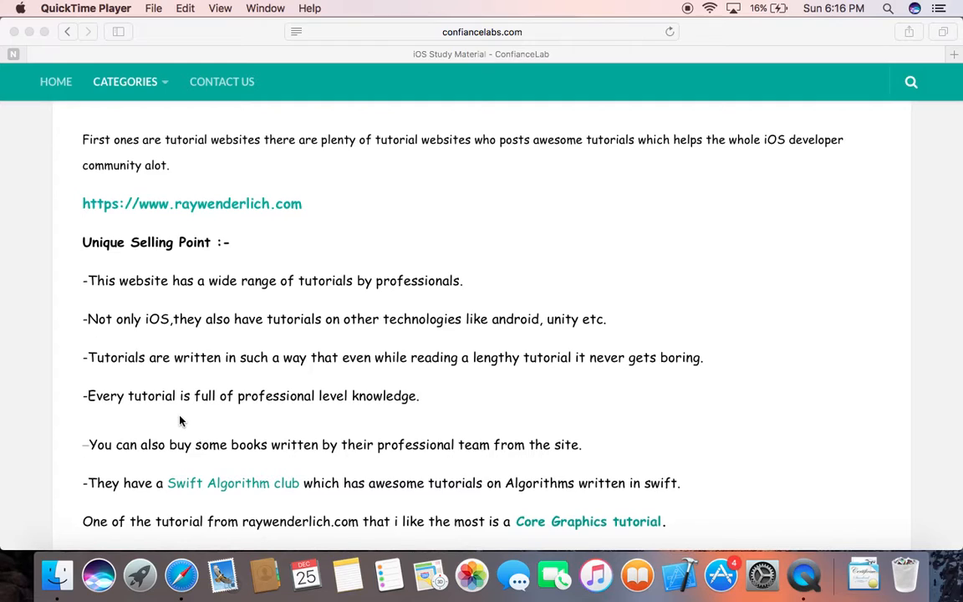
scroll(down, 3)
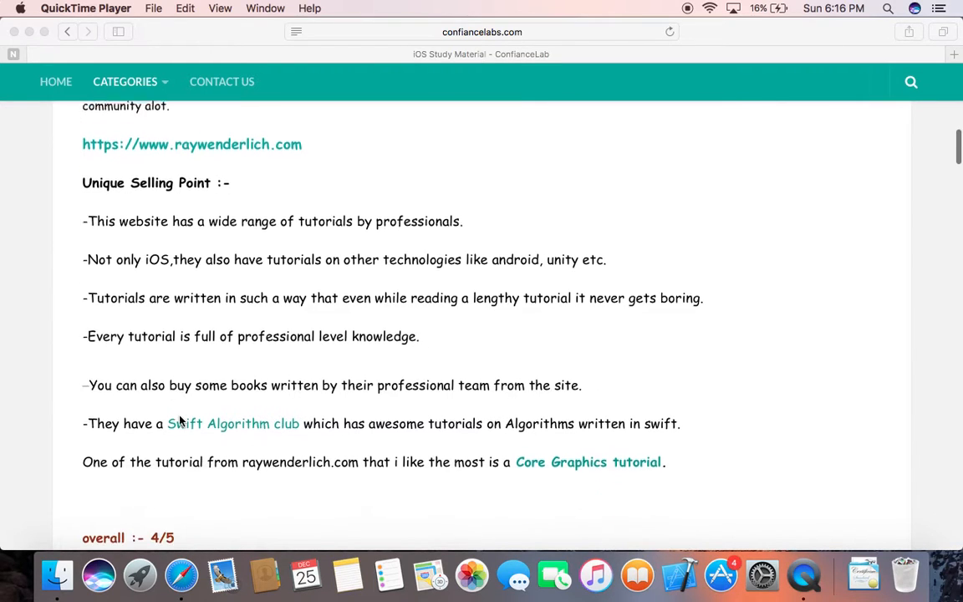
scroll(down, 3)
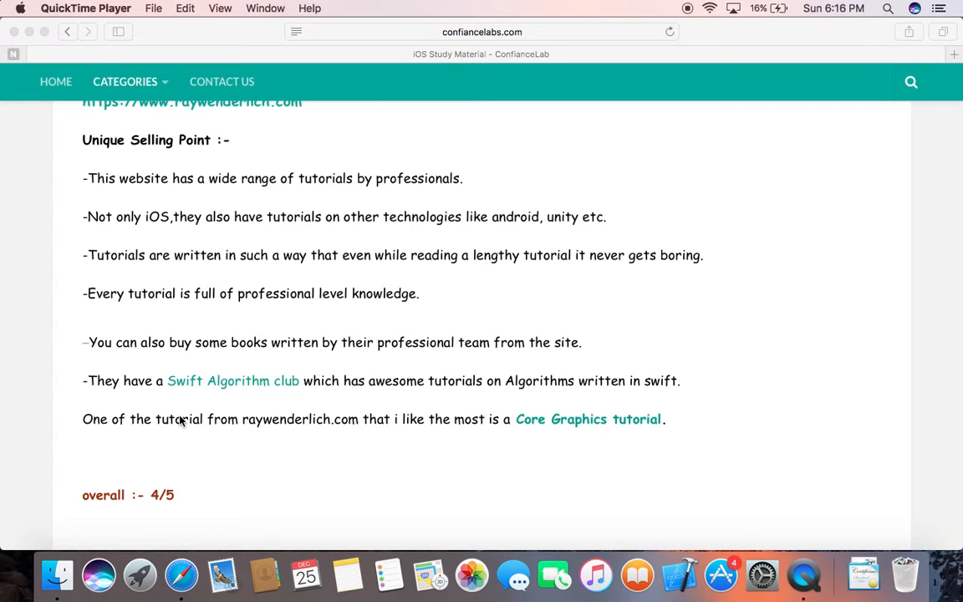
scroll(down, 3)
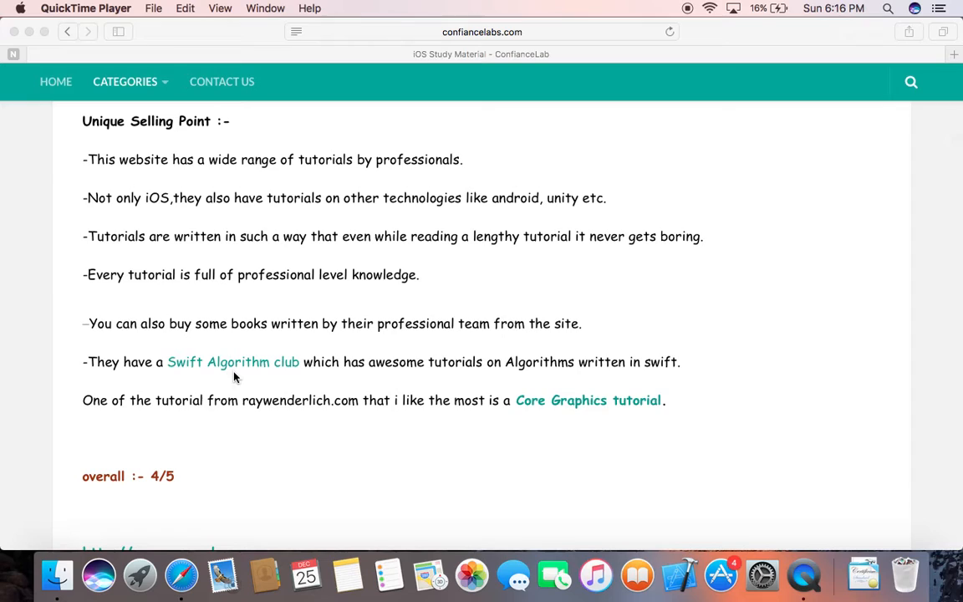
scroll(down, 3)
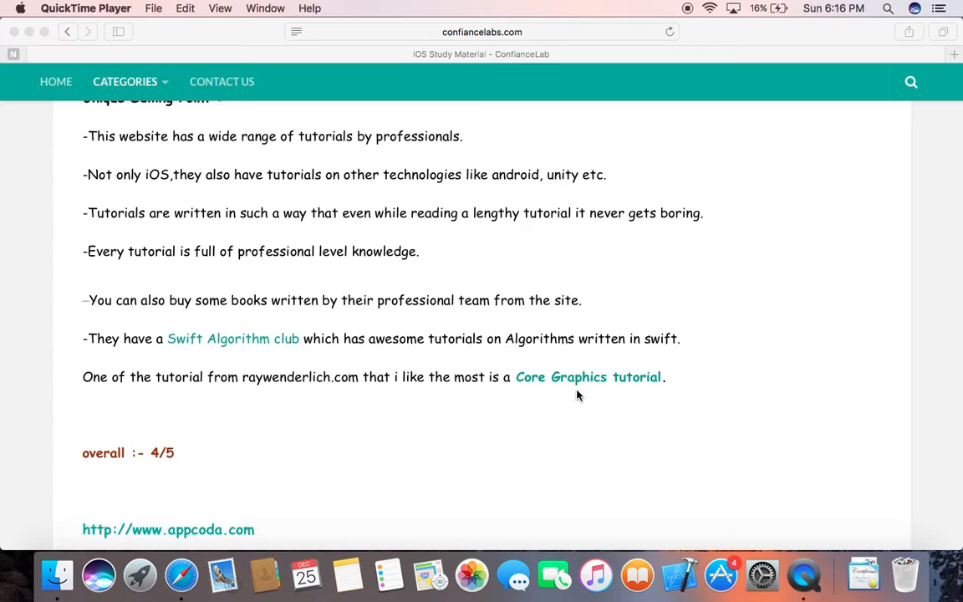
mouse_move(581, 382)
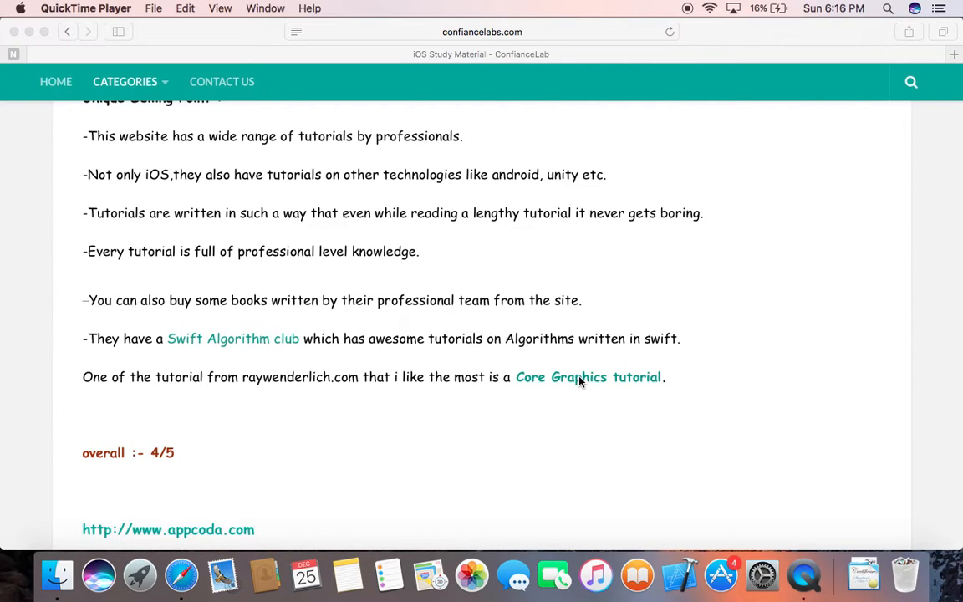
Open raywenderlich.com's Core Graphics Tutorial Part 1 in a new tab and view it.
click(589, 378)
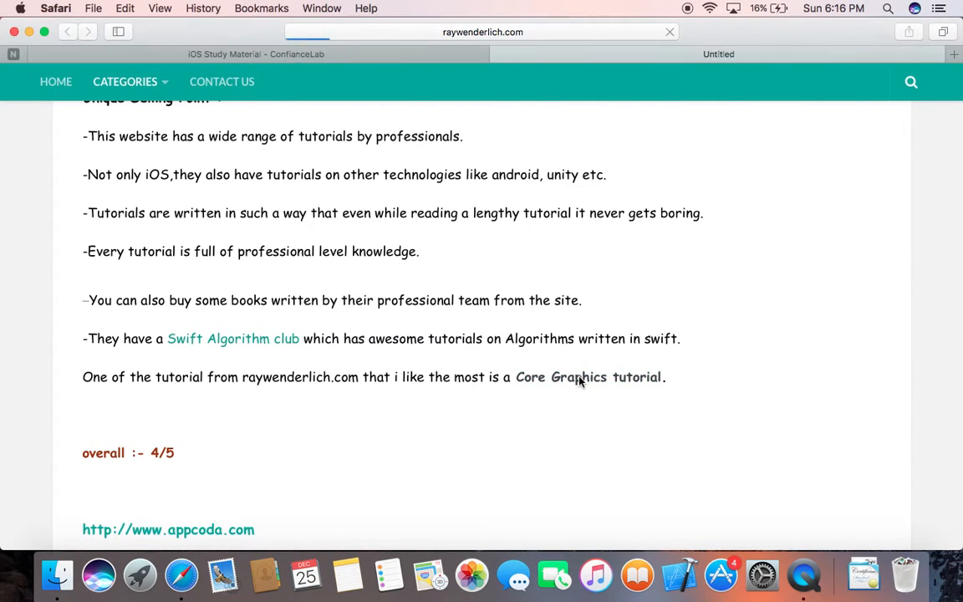
click(589, 378)
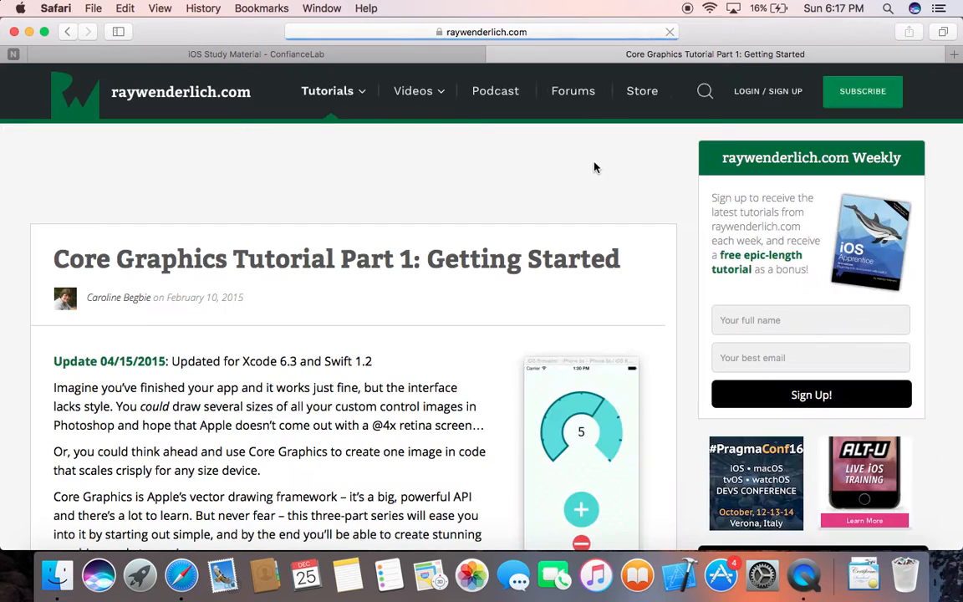
scroll(down, 3)
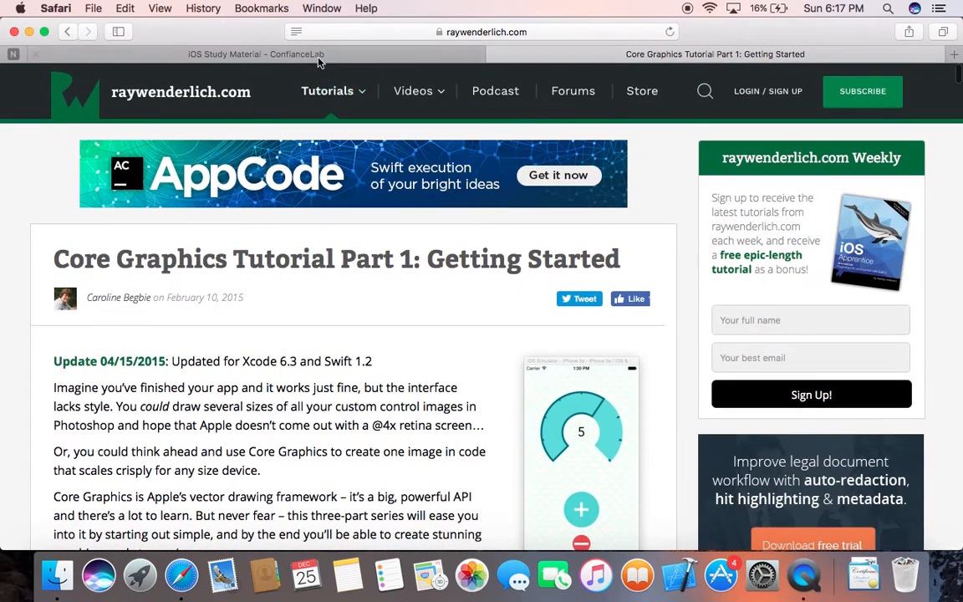
Return to the article and read past appcoda, tutsplus and medium into Video Tutorials at Jared Davidson.
click(256, 54)
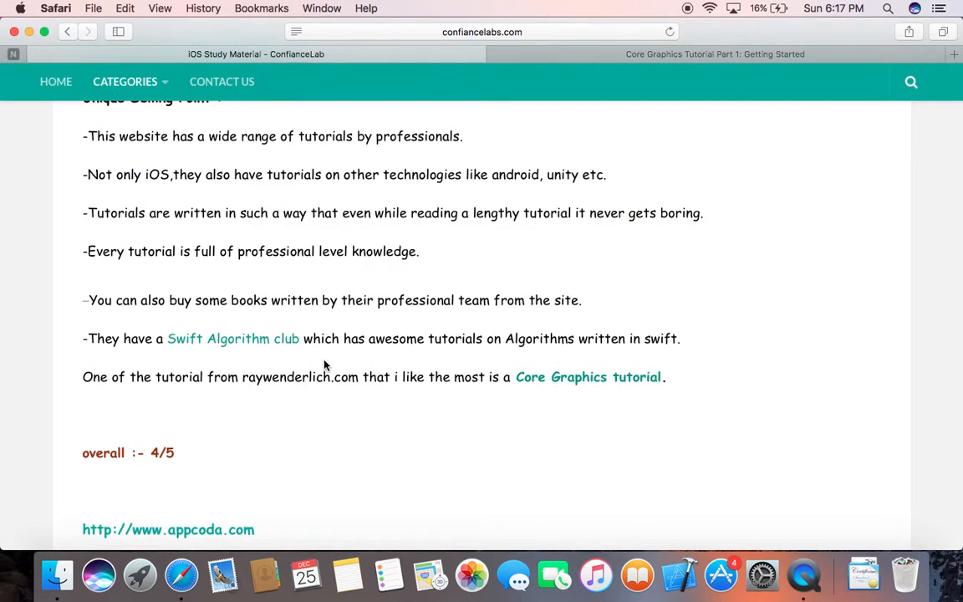
scroll(down, 3)
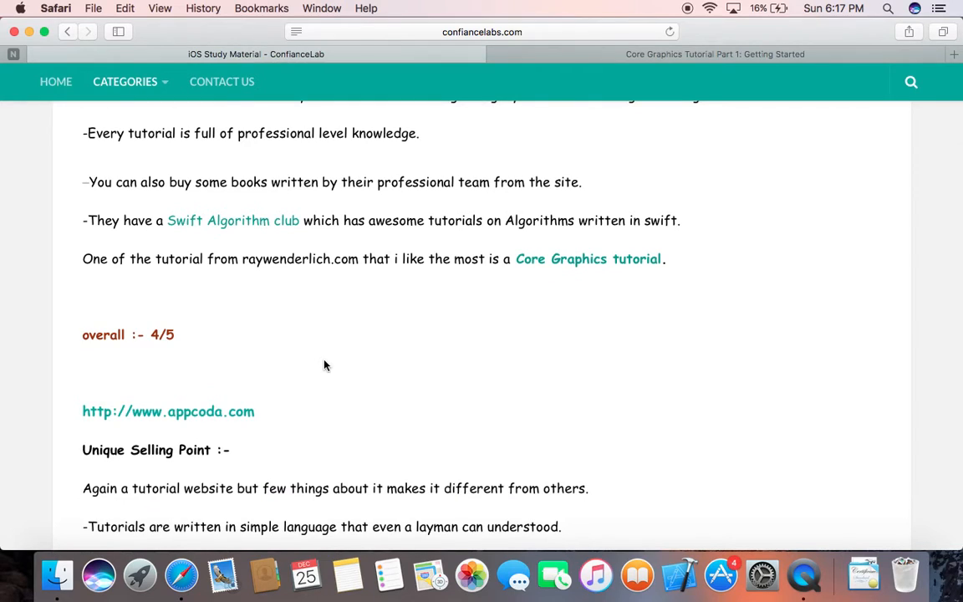
scroll(down, 3)
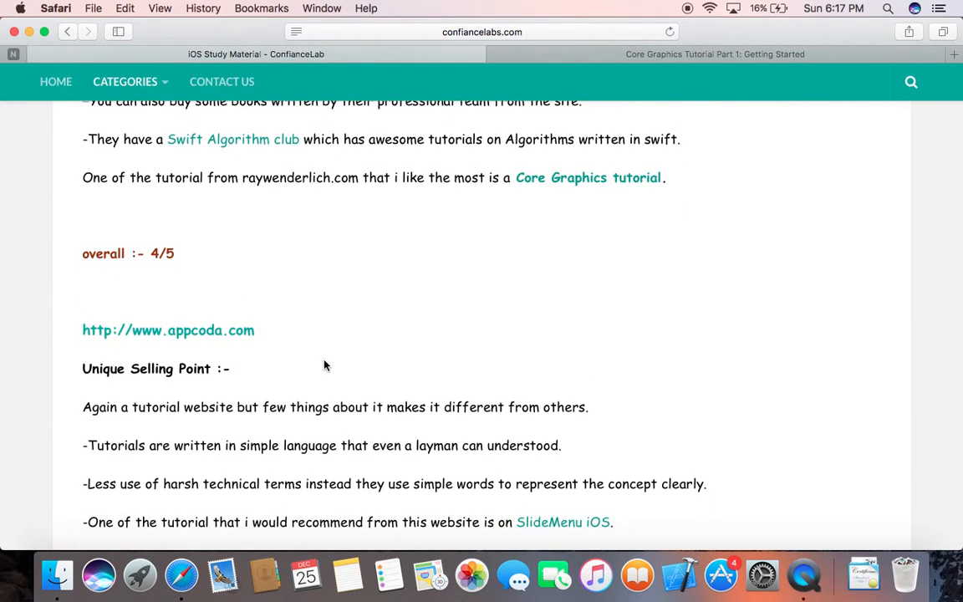
scroll(down, 3)
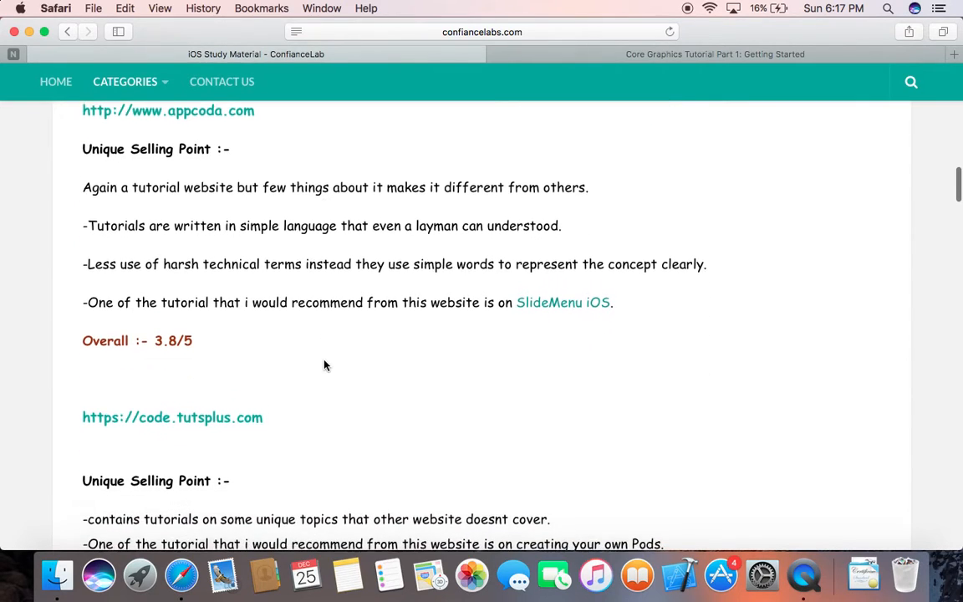
scroll(down, 3)
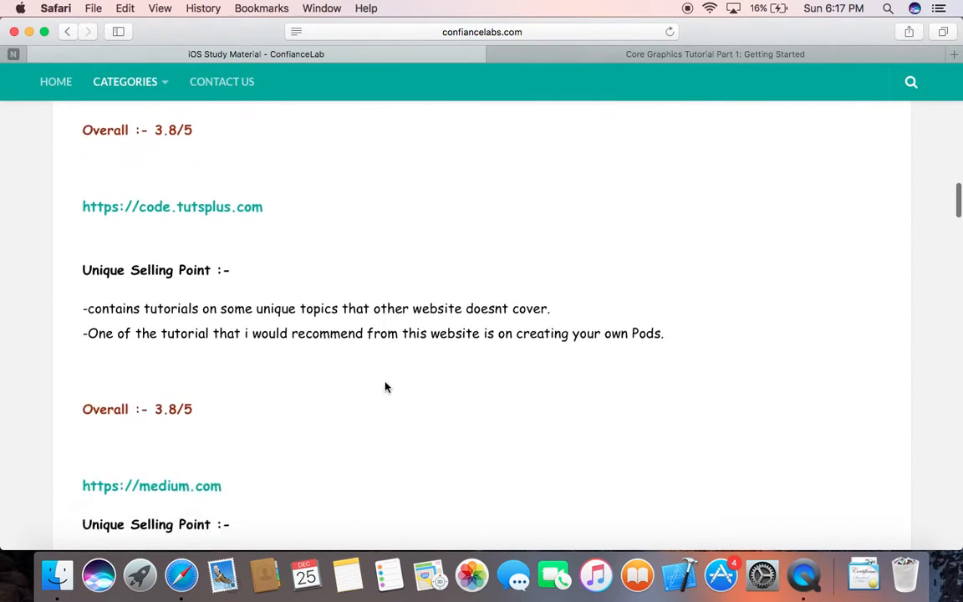
scroll(down, 3)
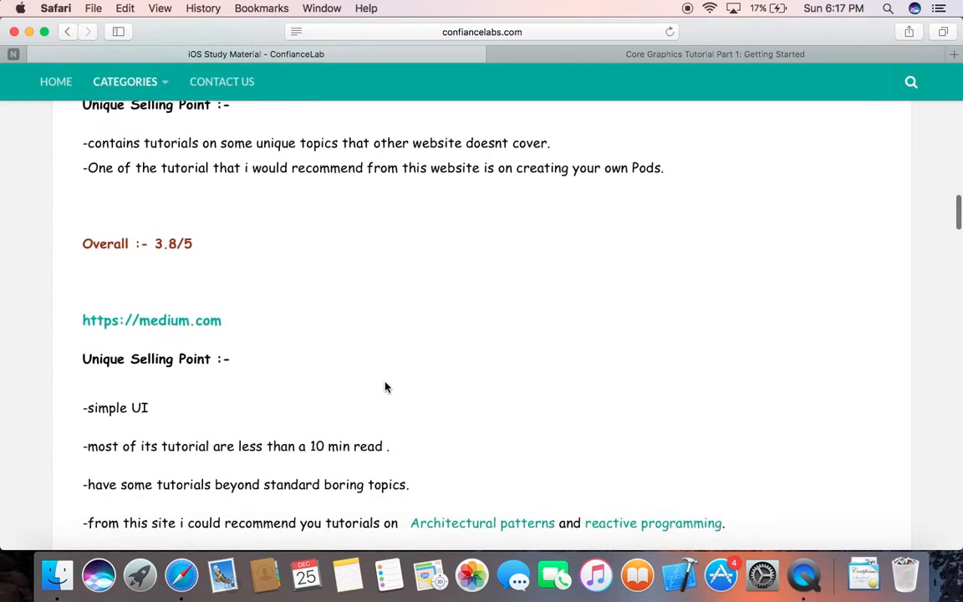
scroll(down, 3)
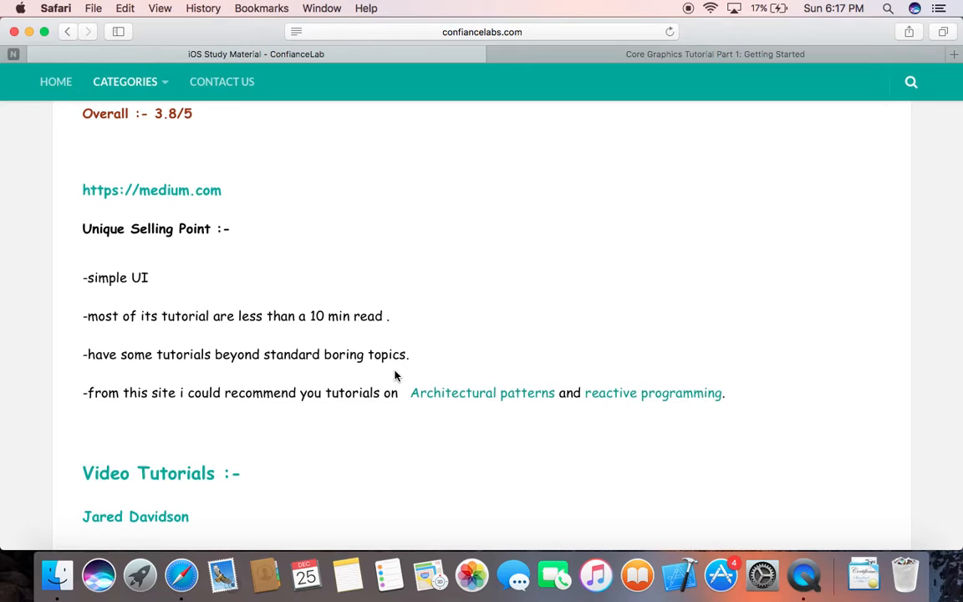
mouse_move(326, 409)
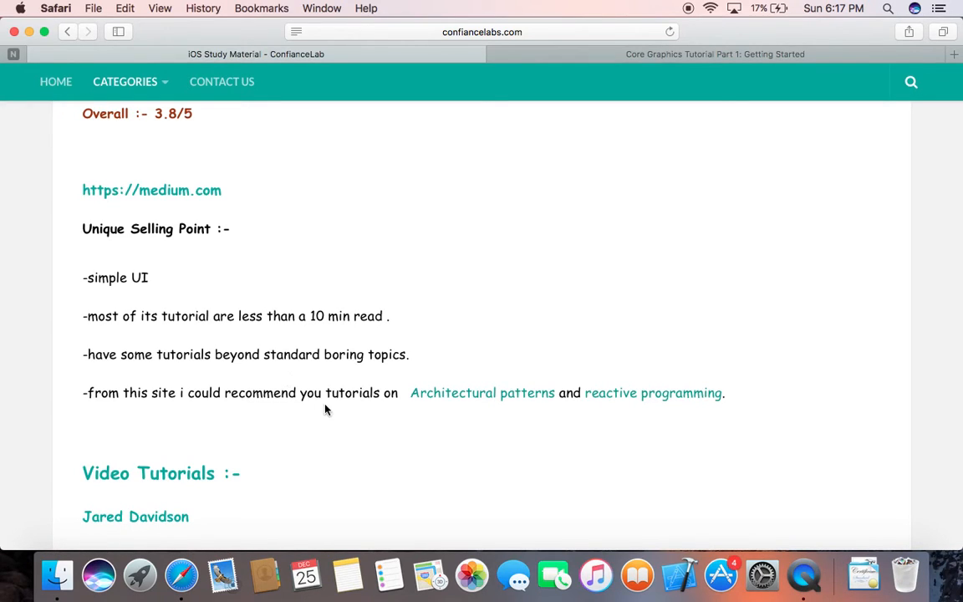
mouse_move(432, 401)
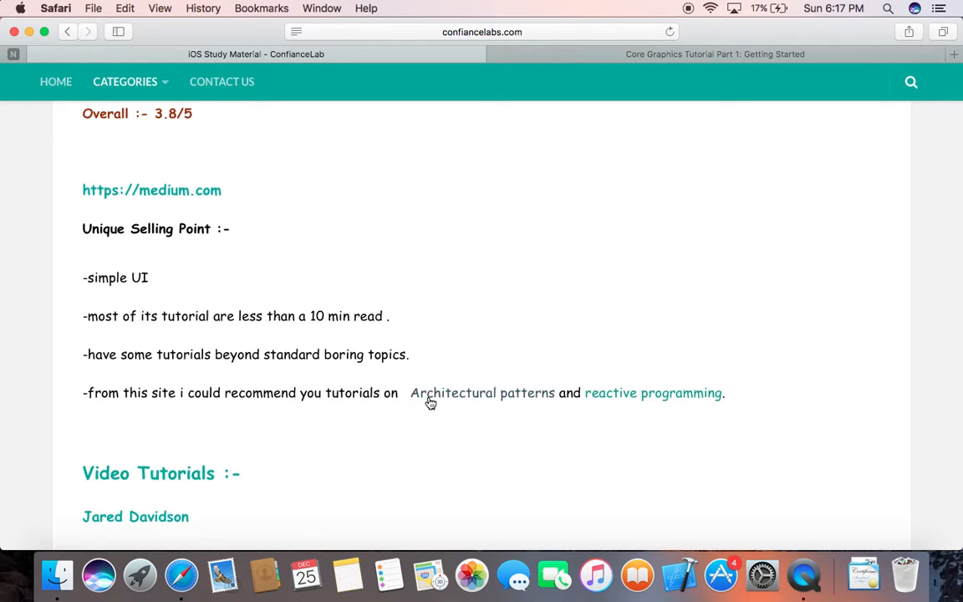
mouse_move(569, 398)
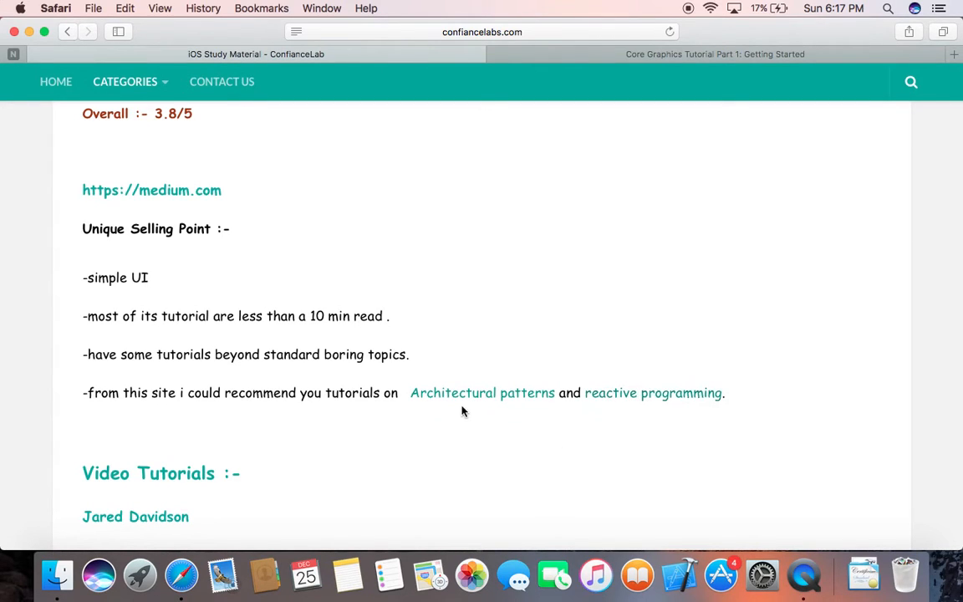
scroll(down, 3)
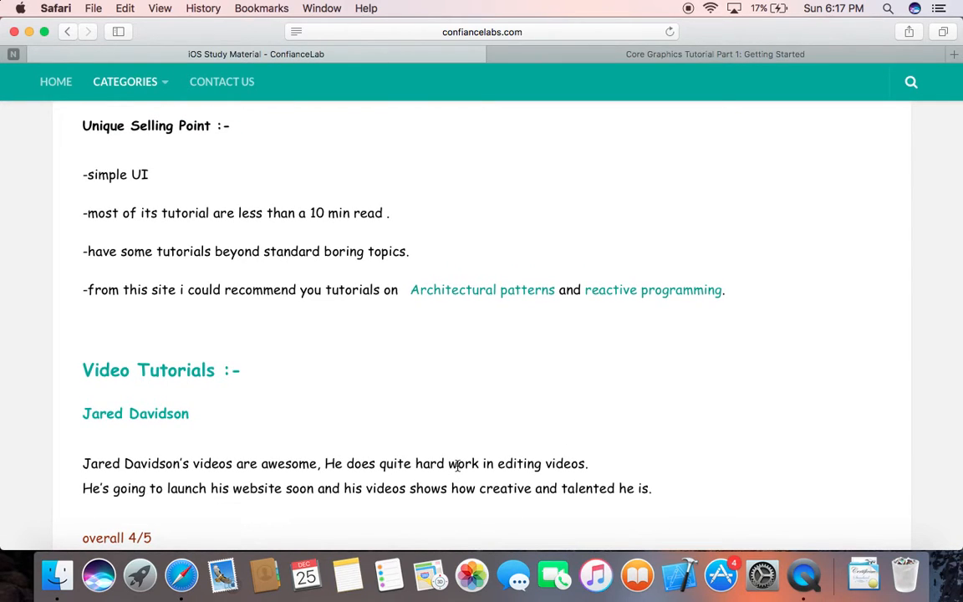
mouse_move(569, 200)
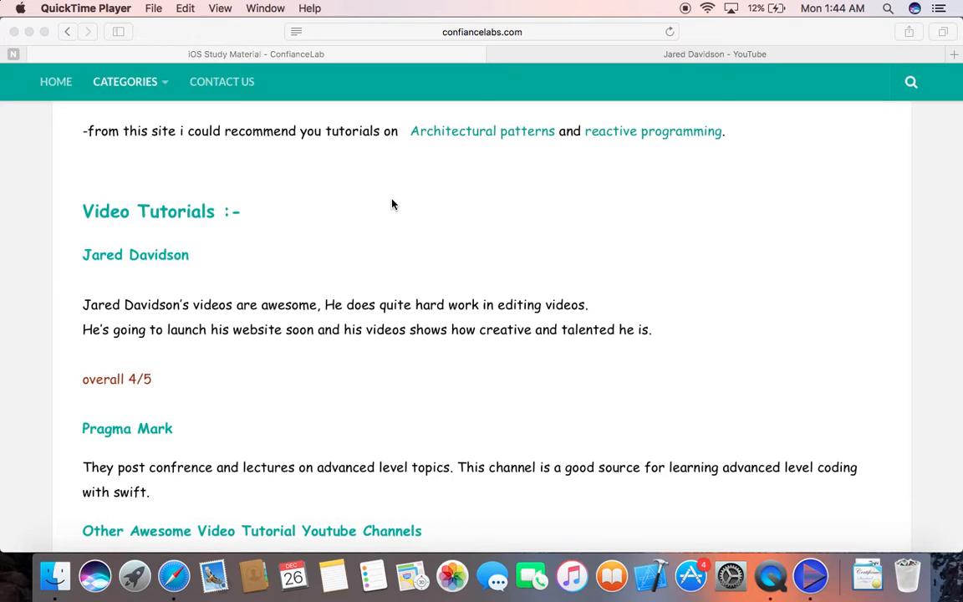
click(716, 53)
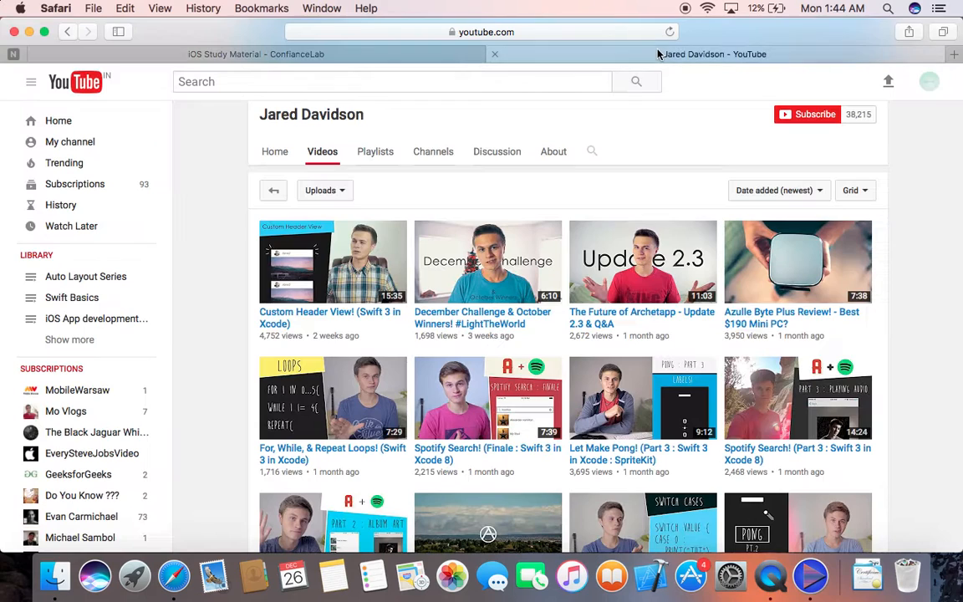
scroll(down, 3)
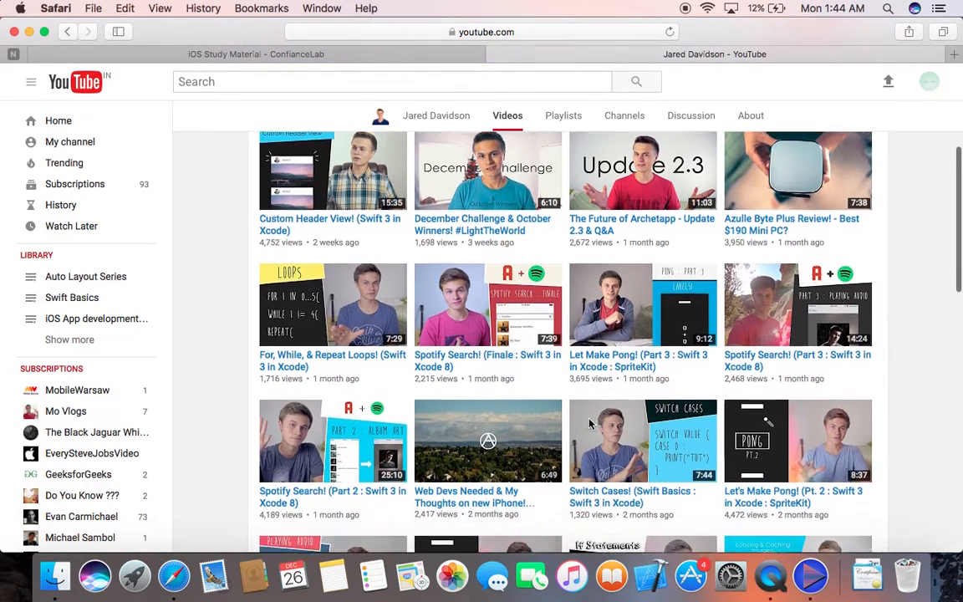
scroll(down, 3)
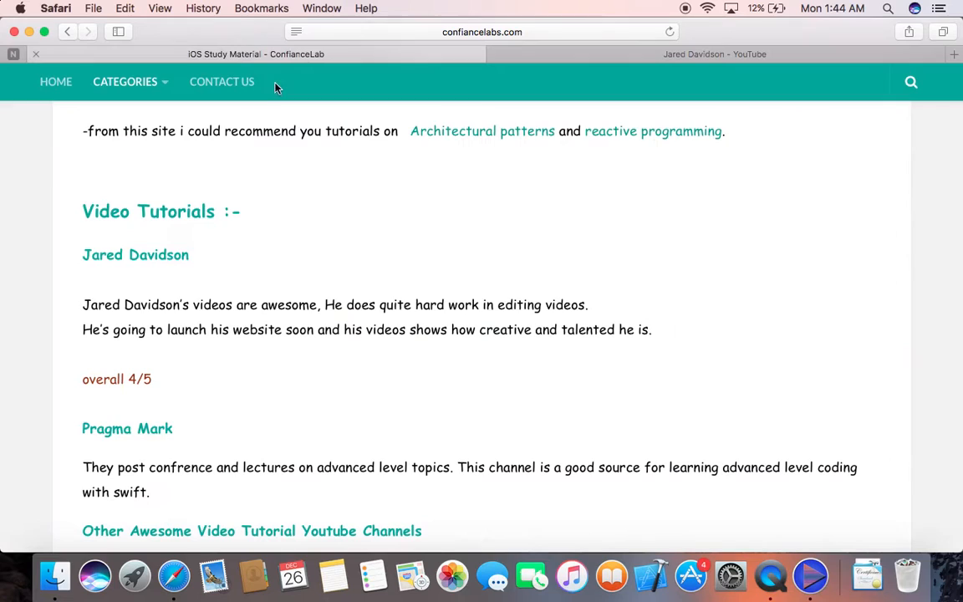
Read past Pragma Mark and the other video channels down to the Books section.
scroll(down, 3)
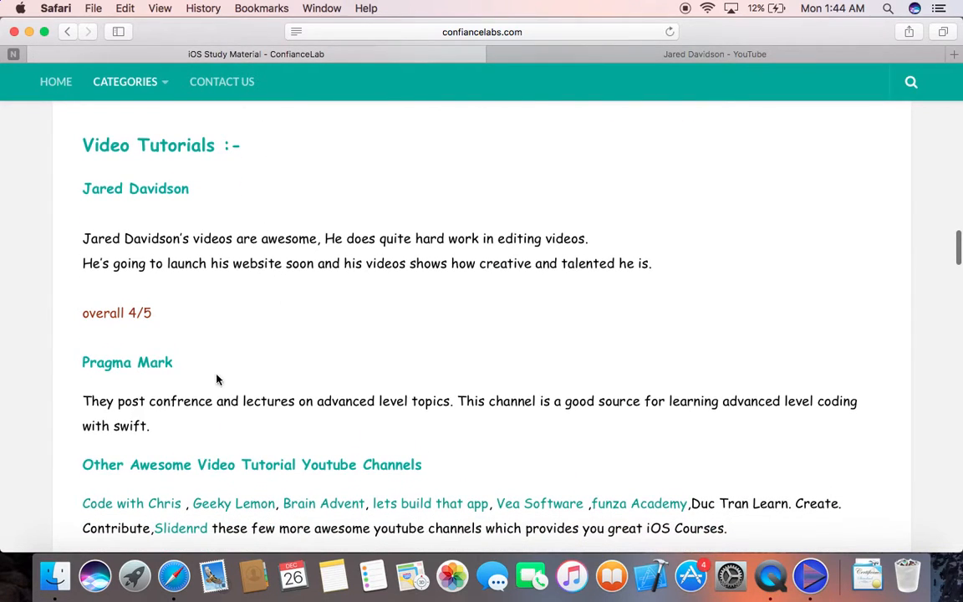
scroll(down, 3)
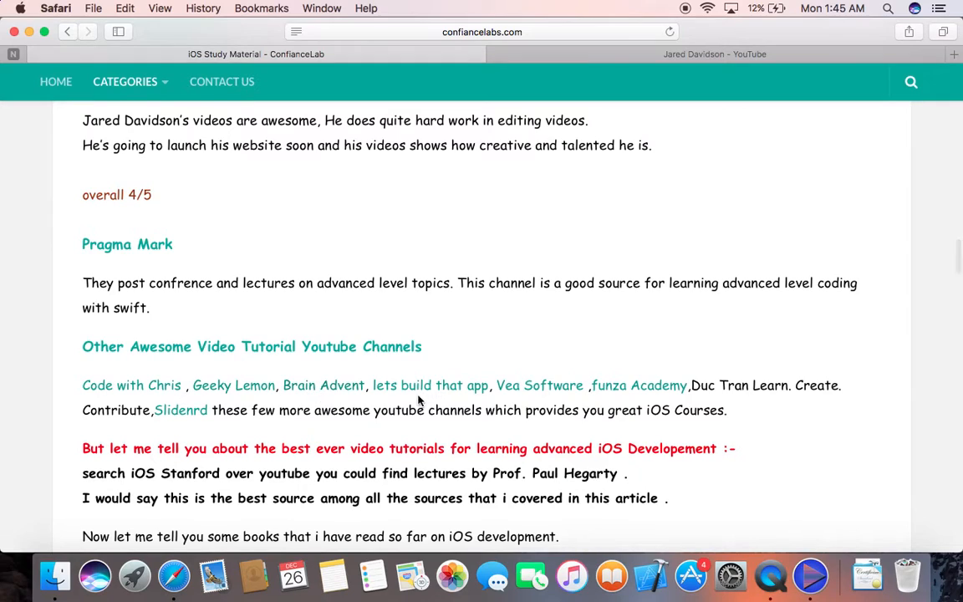
mouse_move(639, 385)
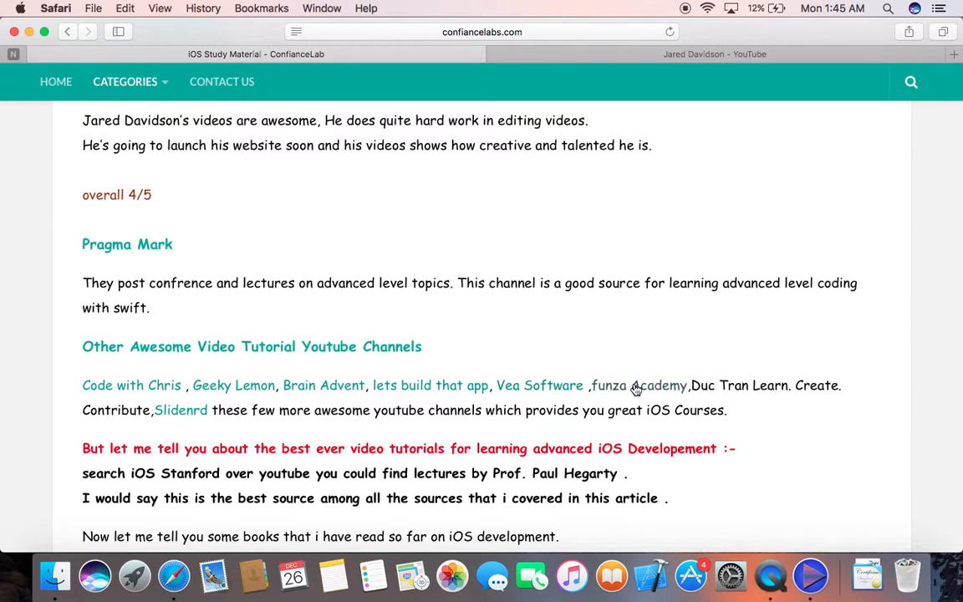
mouse_move(639, 384)
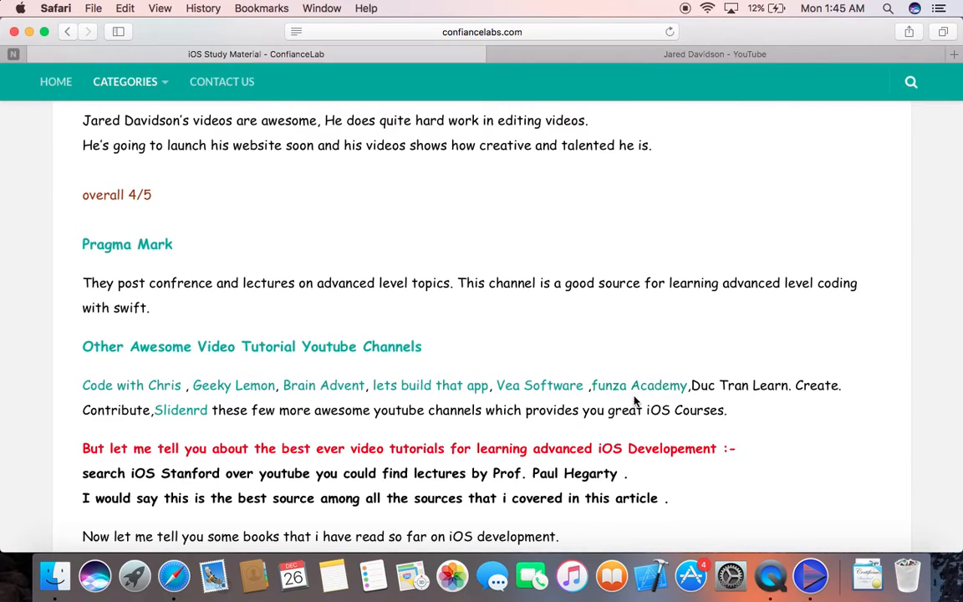
mouse_move(197, 428)
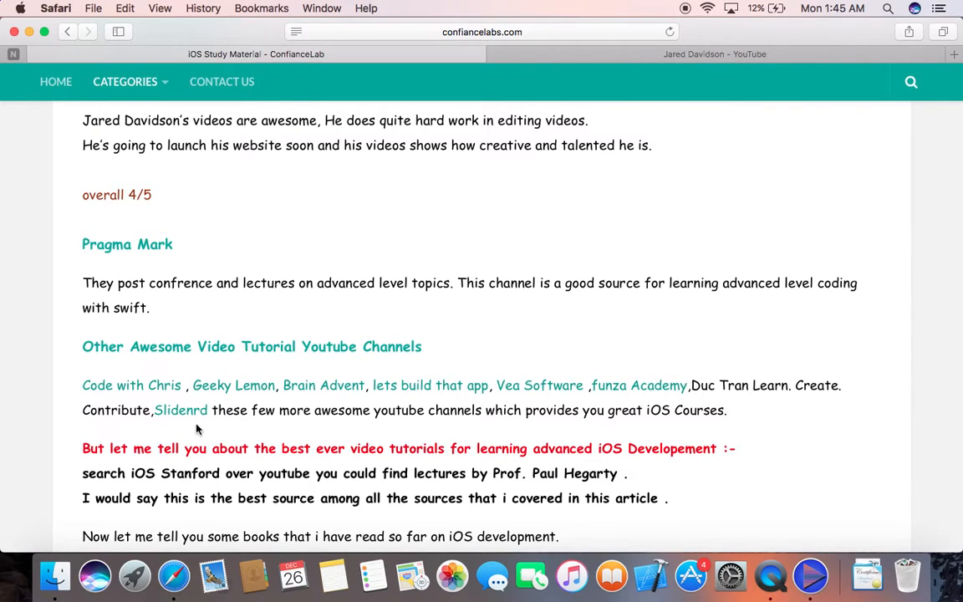
mouse_move(181, 410)
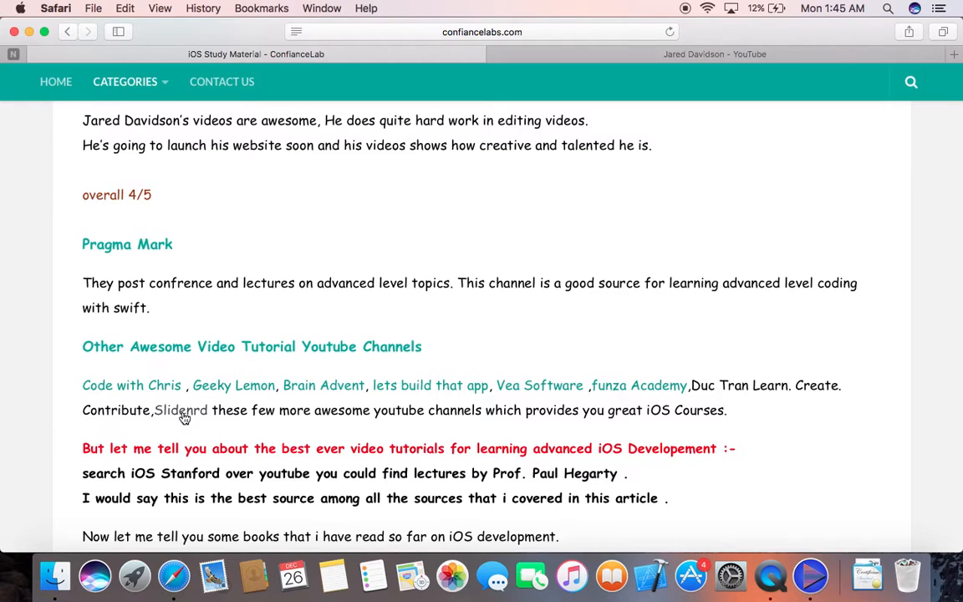
scroll(down, 3)
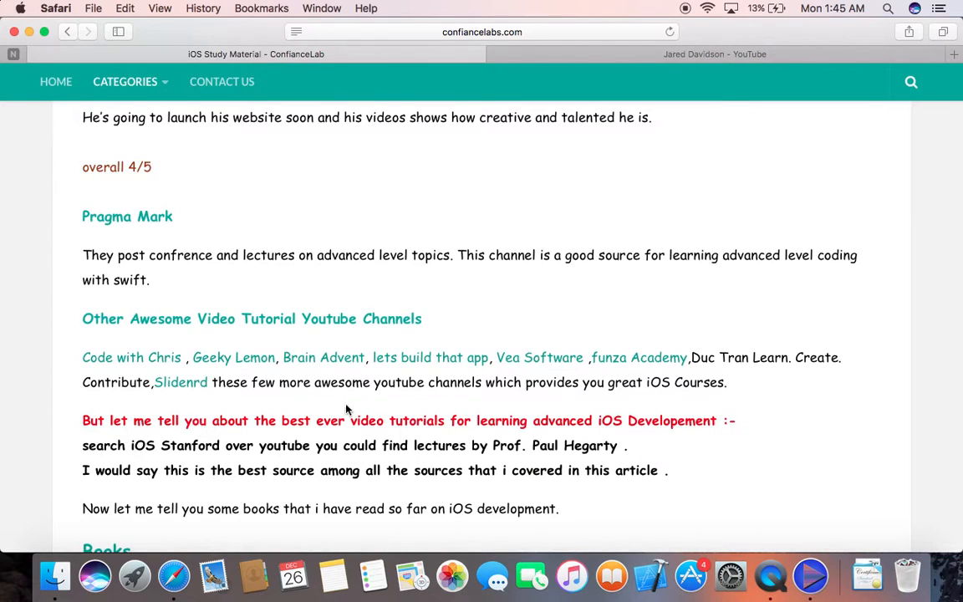
scroll(down, 3)
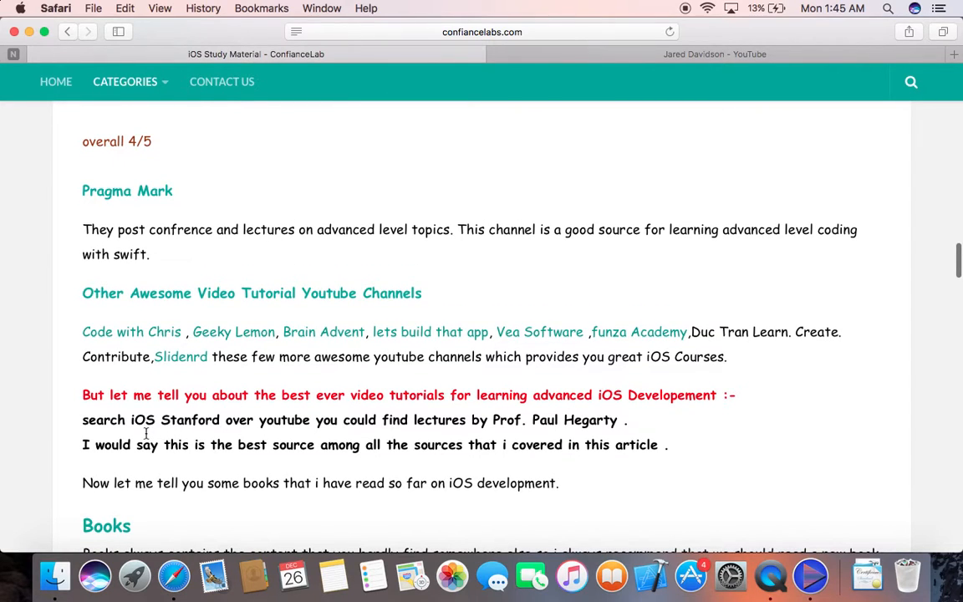
mouse_move(362, 423)
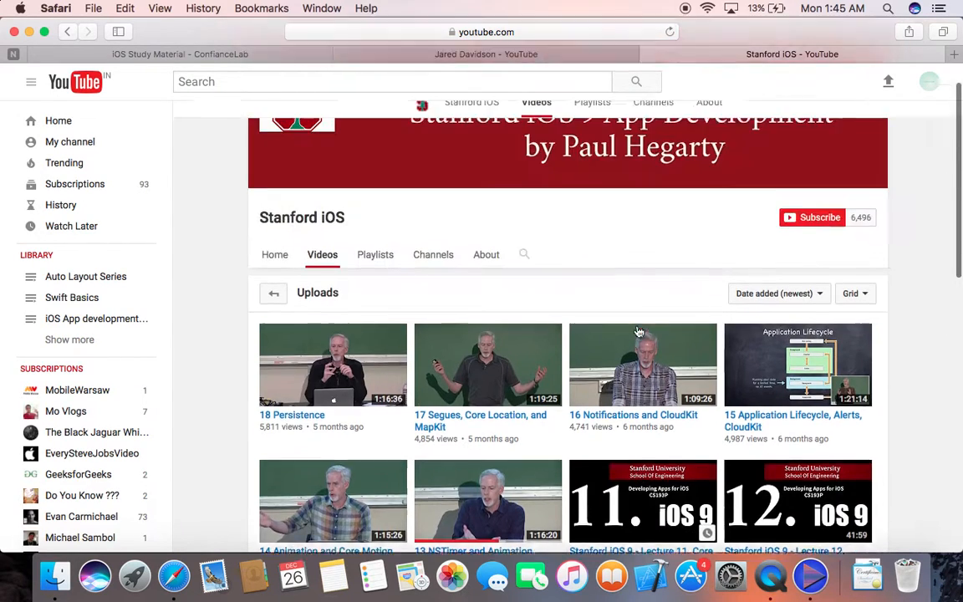
scroll(down, 3)
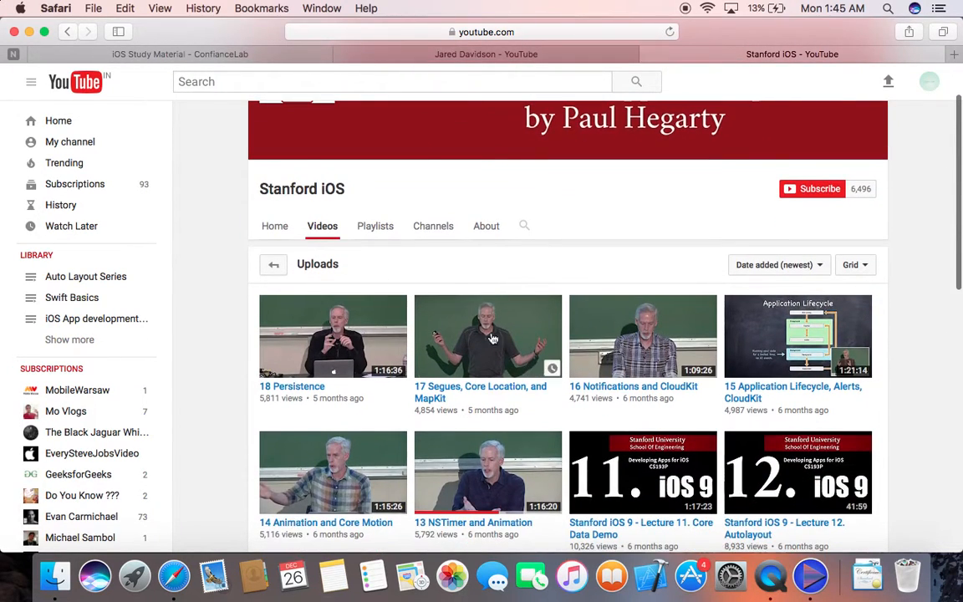
scroll(down, 3)
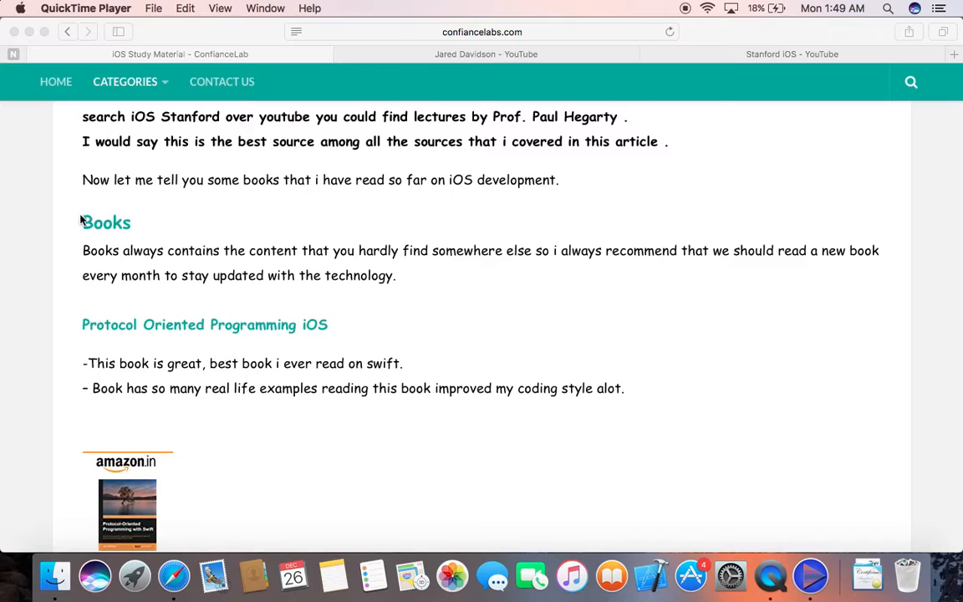
mouse_move(243, 259)
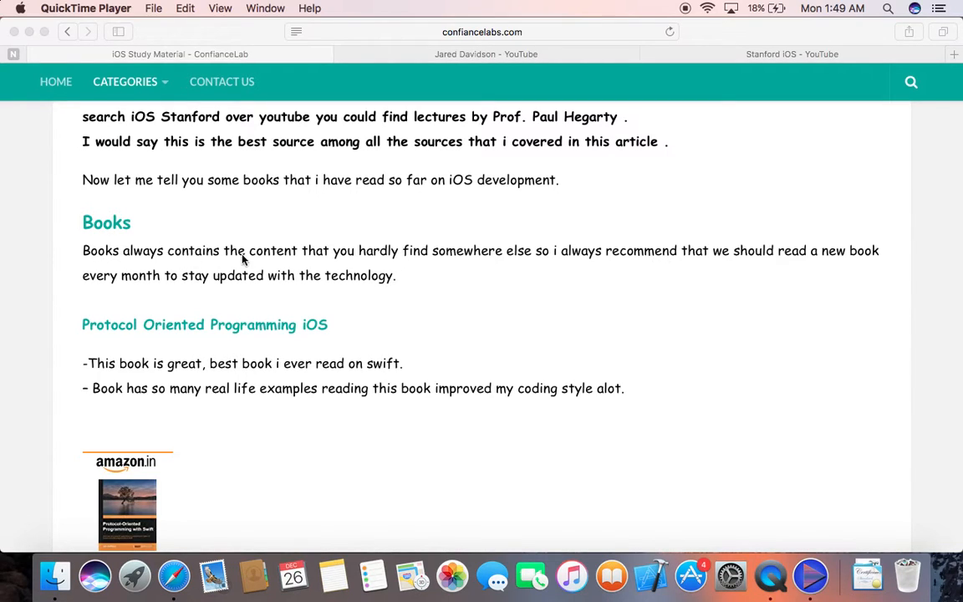
mouse_move(371, 293)
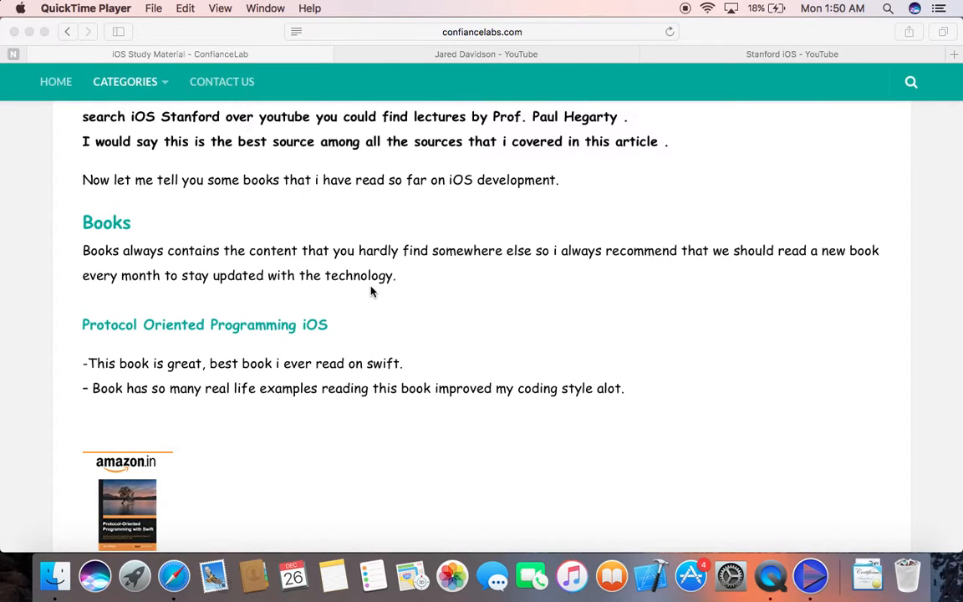
Read past both Protocol Oriented Programming books to the Reactive programming heading.
scroll(down, 3)
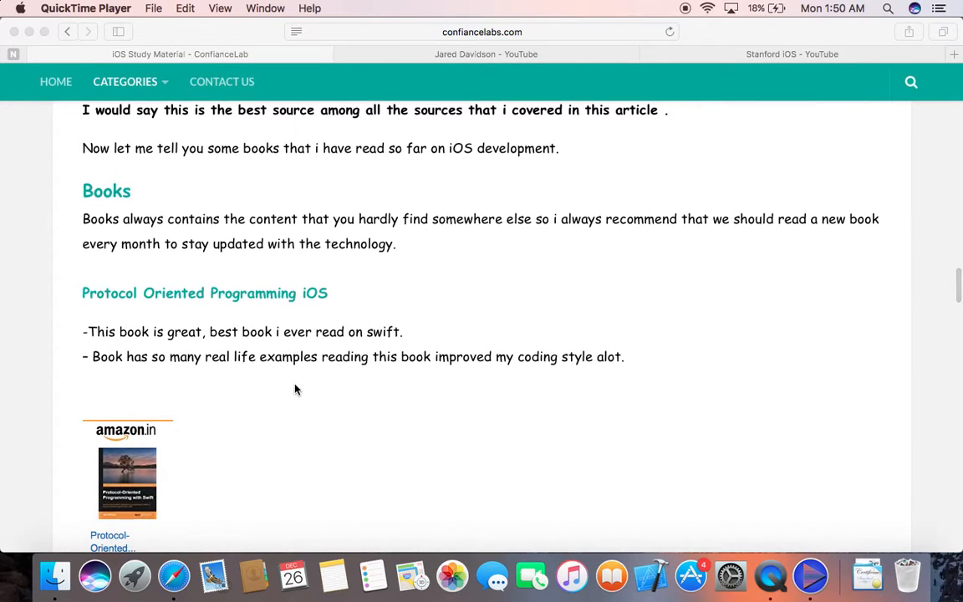
scroll(down, 3)
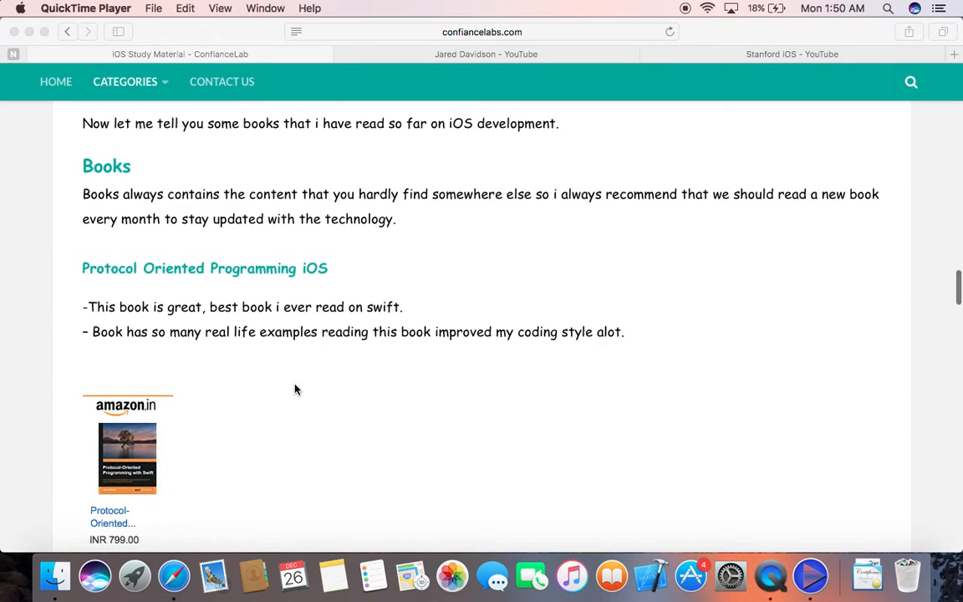
scroll(down, 3)
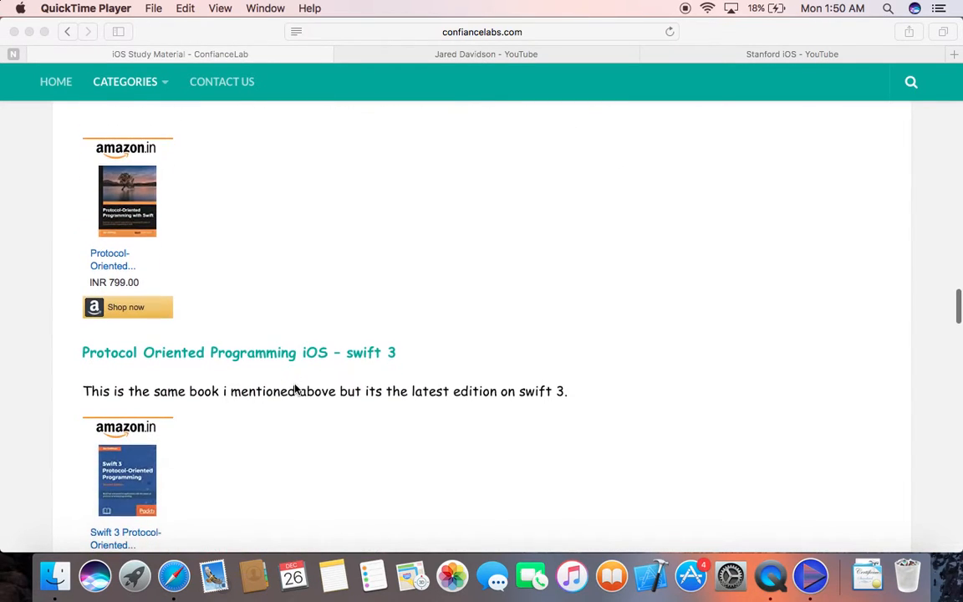
mouse_move(315, 451)
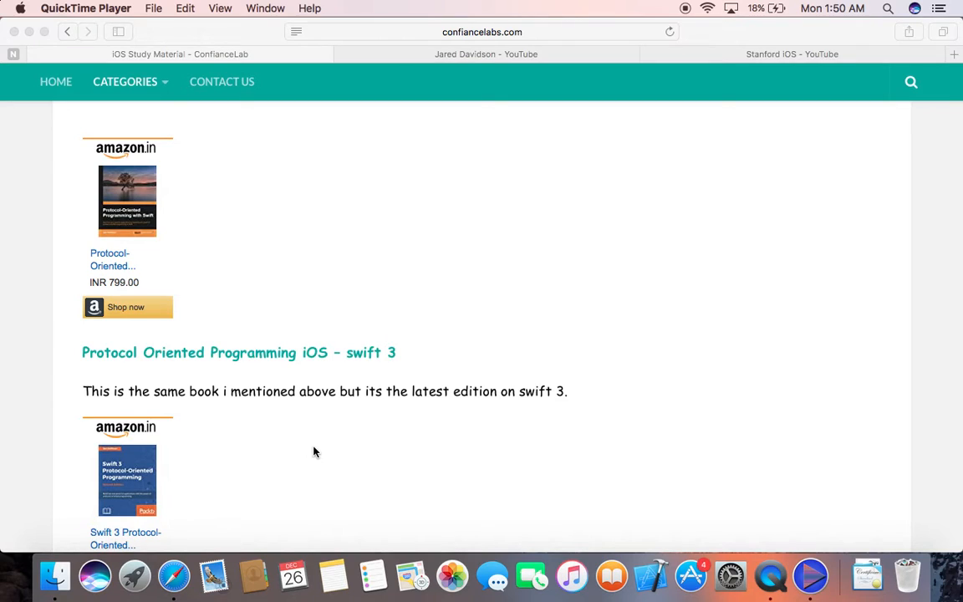
scroll(down, 3)
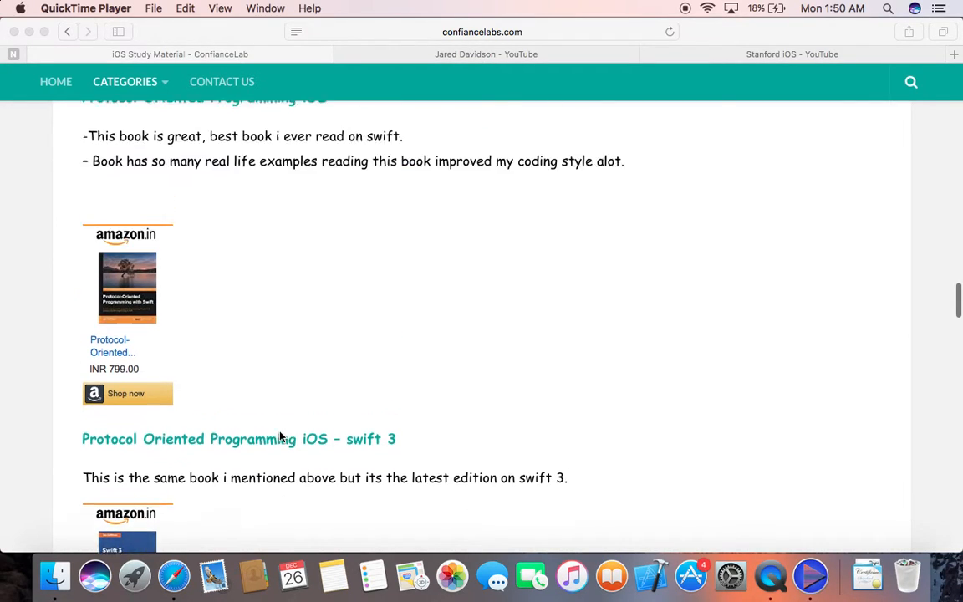
scroll(down, 3)
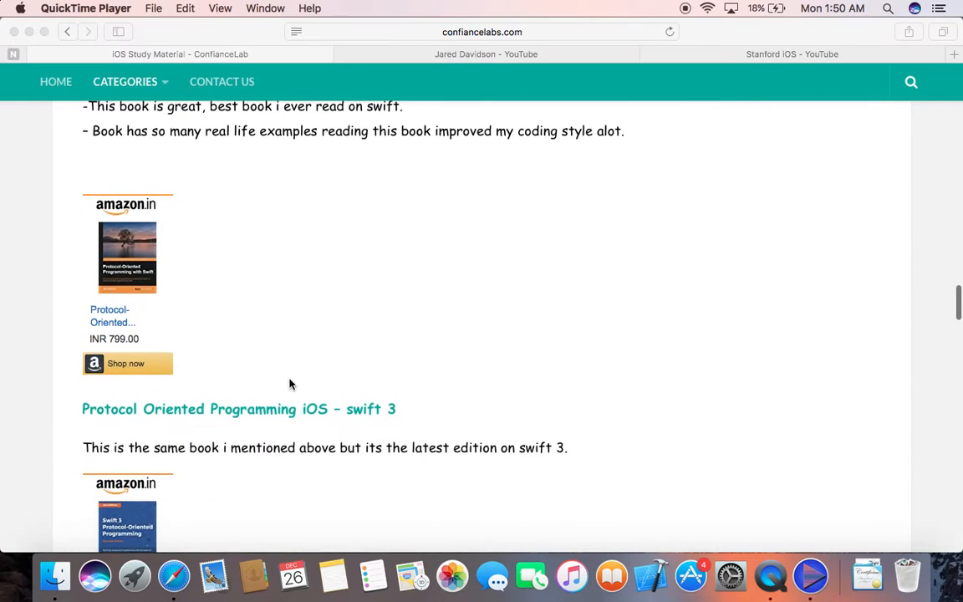
scroll(down, 3)
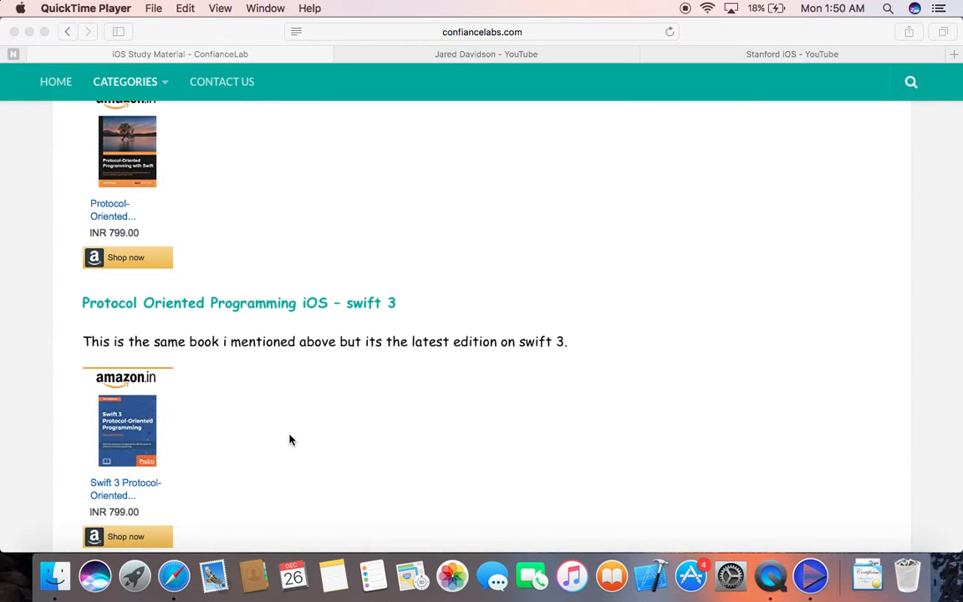
scroll(down, 3)
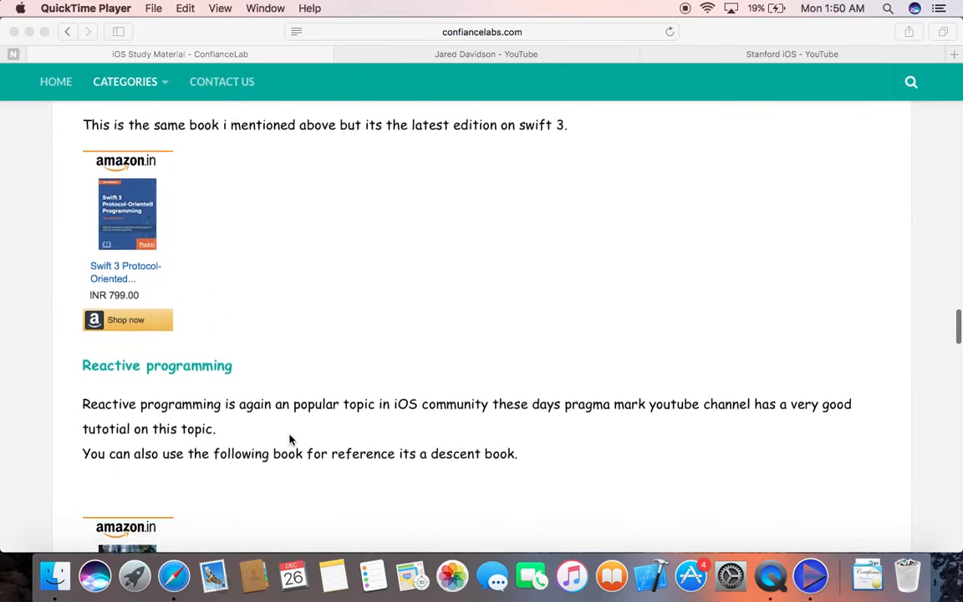
Read past the Reactive programming and Sprite kit Games books to Swift High Performance.
scroll(down, 3)
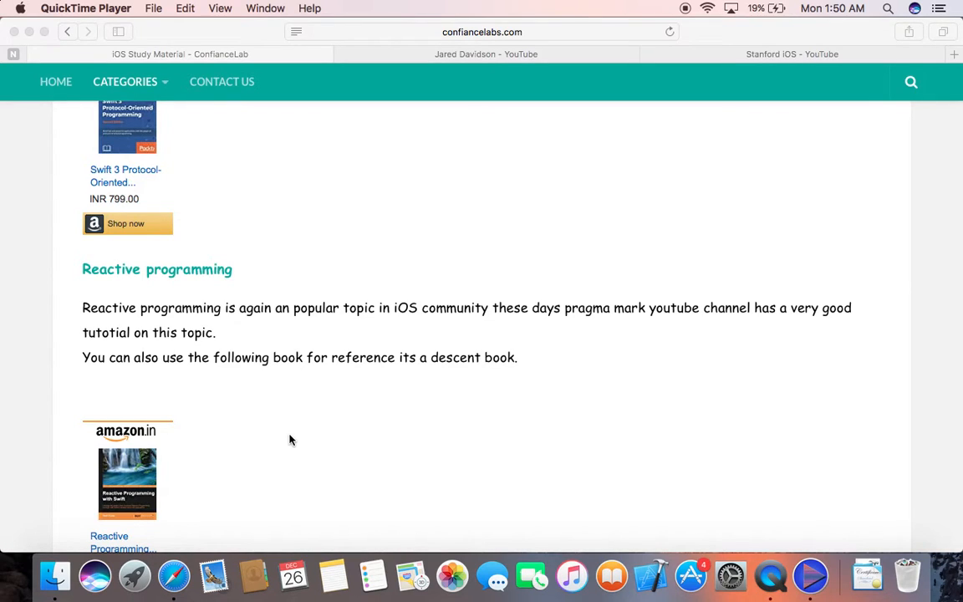
scroll(down, 3)
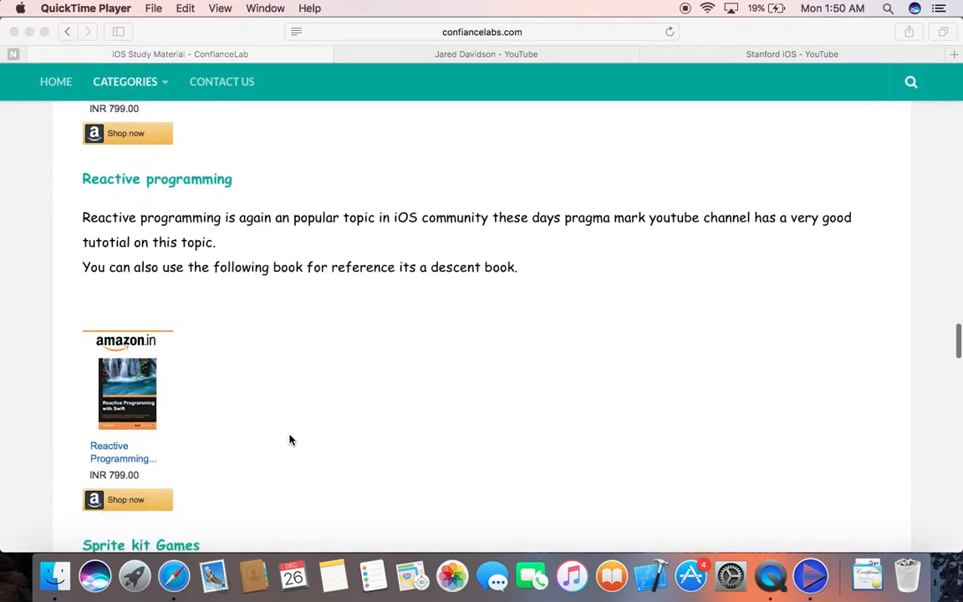
scroll(down, 3)
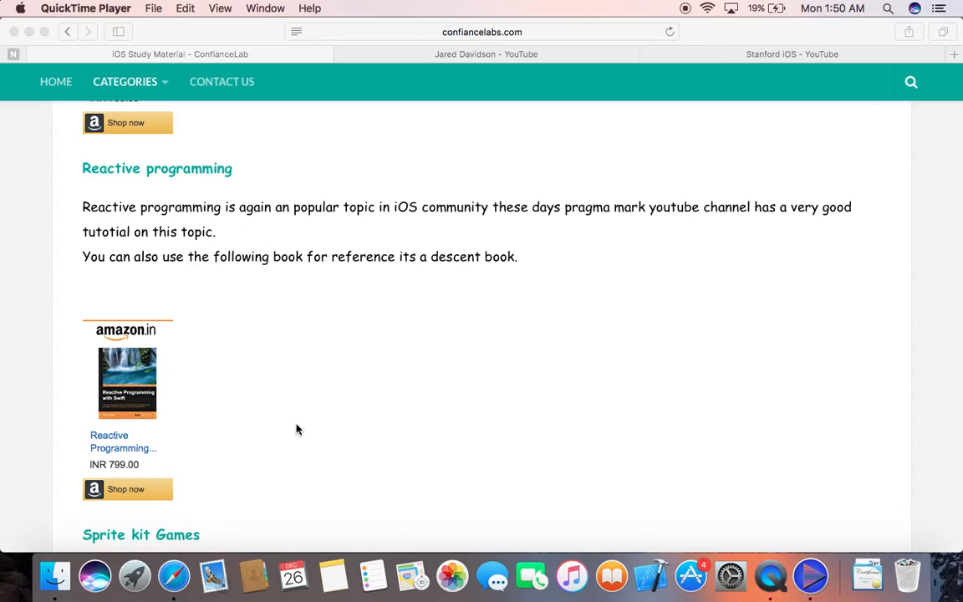
scroll(down, 3)
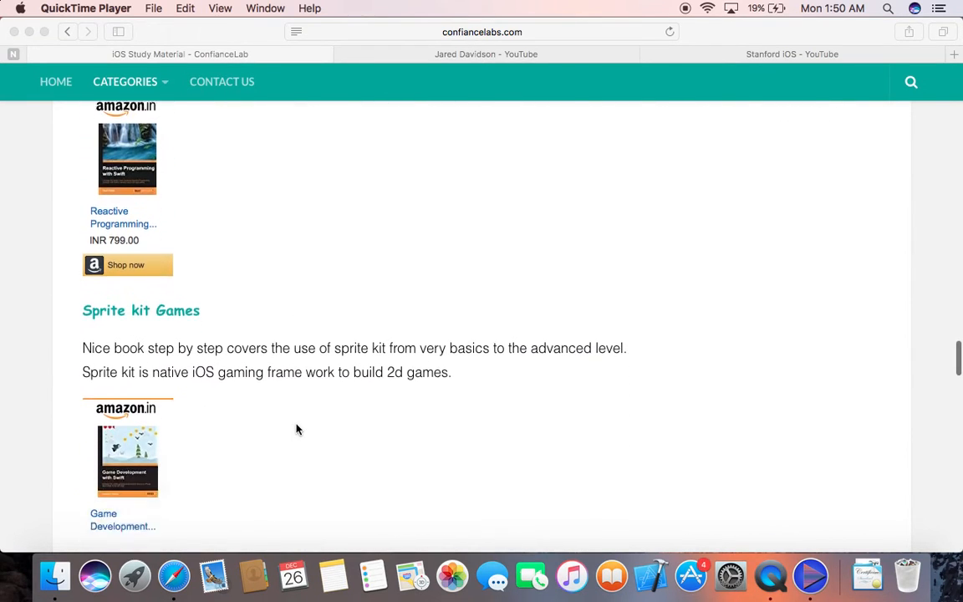
scroll(down, 3)
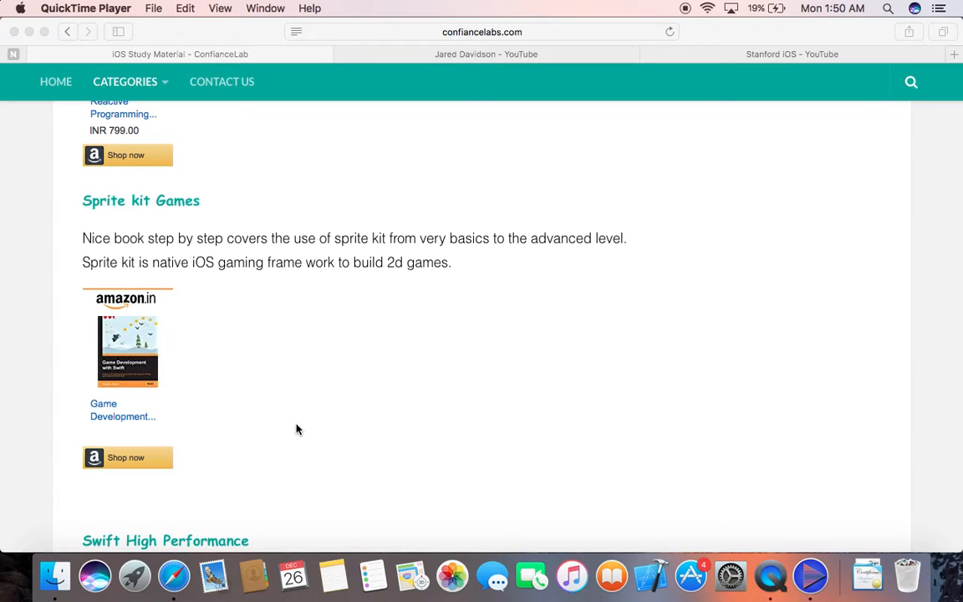
mouse_move(297, 420)
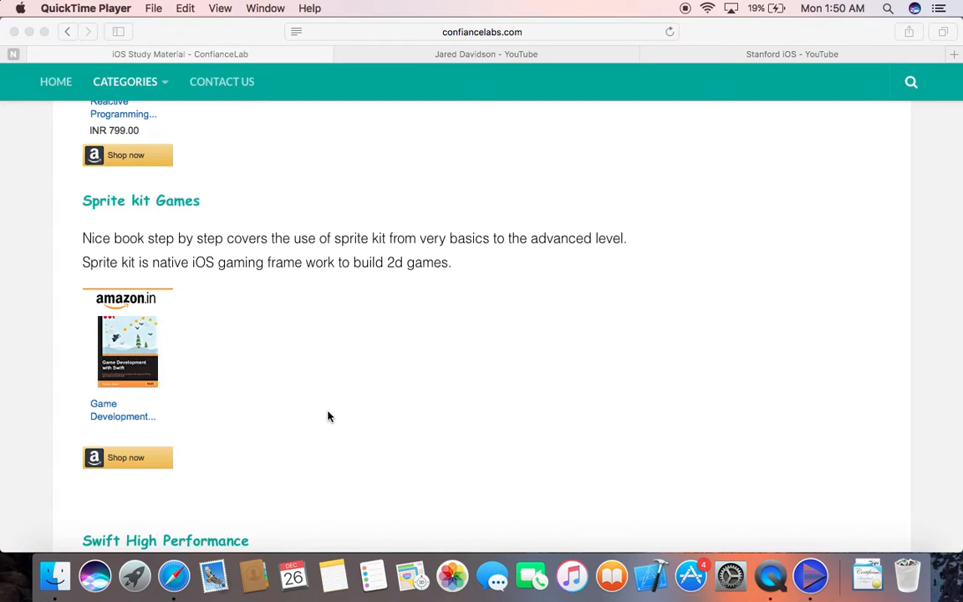
scroll(down, 3)
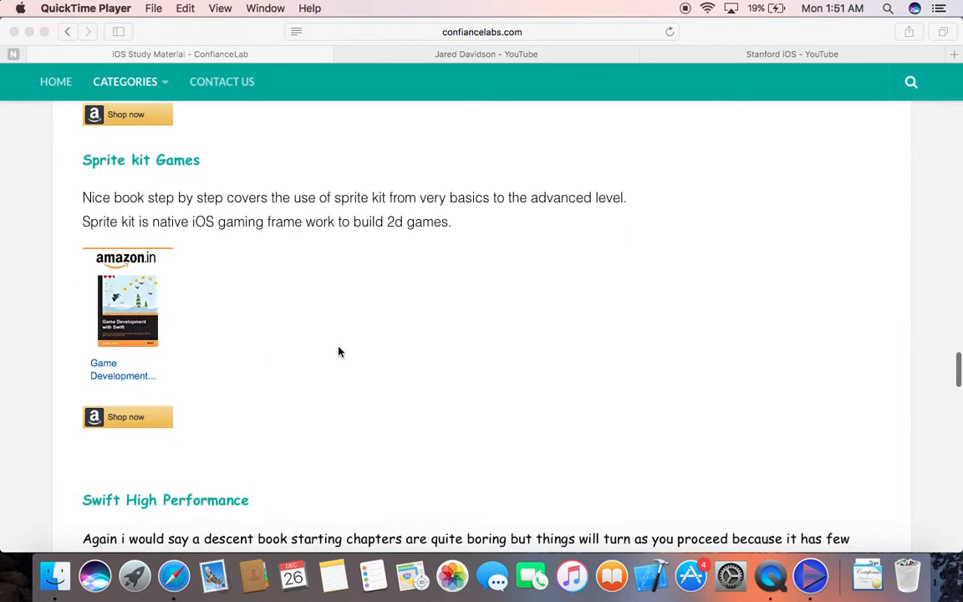
scroll(down, 3)
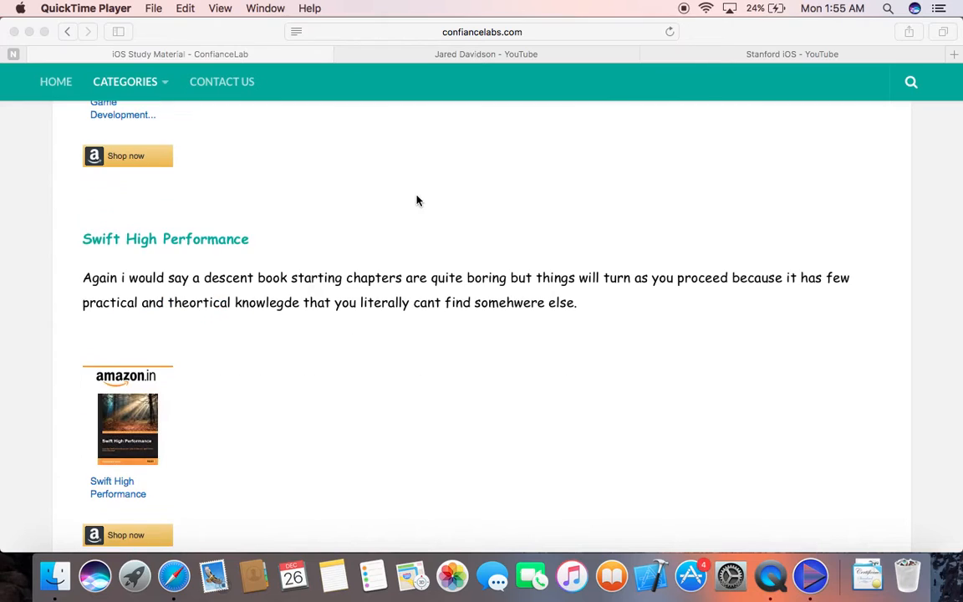
Read past Algorithms Unlocked and CookBook iOS 10 to the Github and CocoaControls entries.
scroll(down, 3)
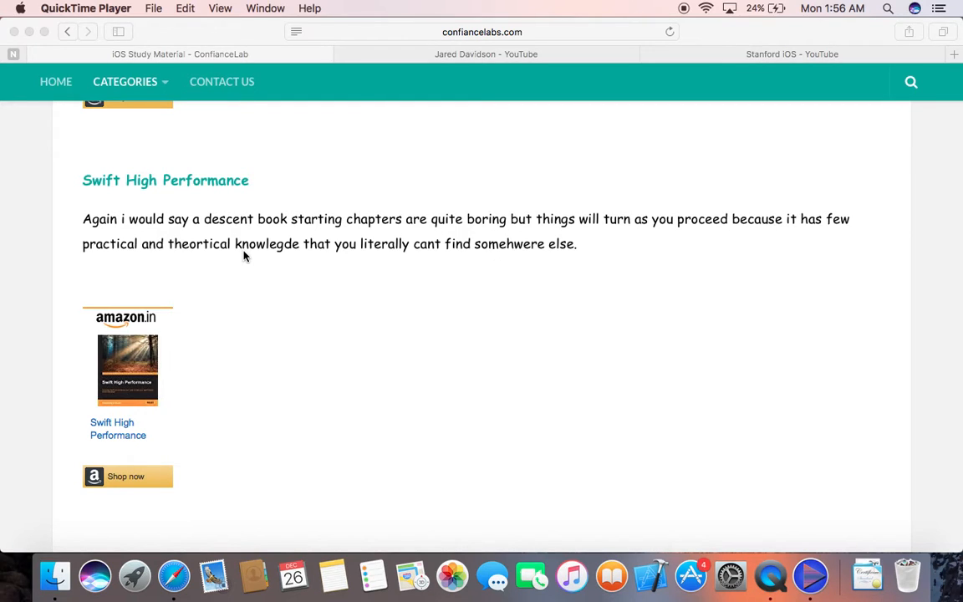
scroll(down, 3)
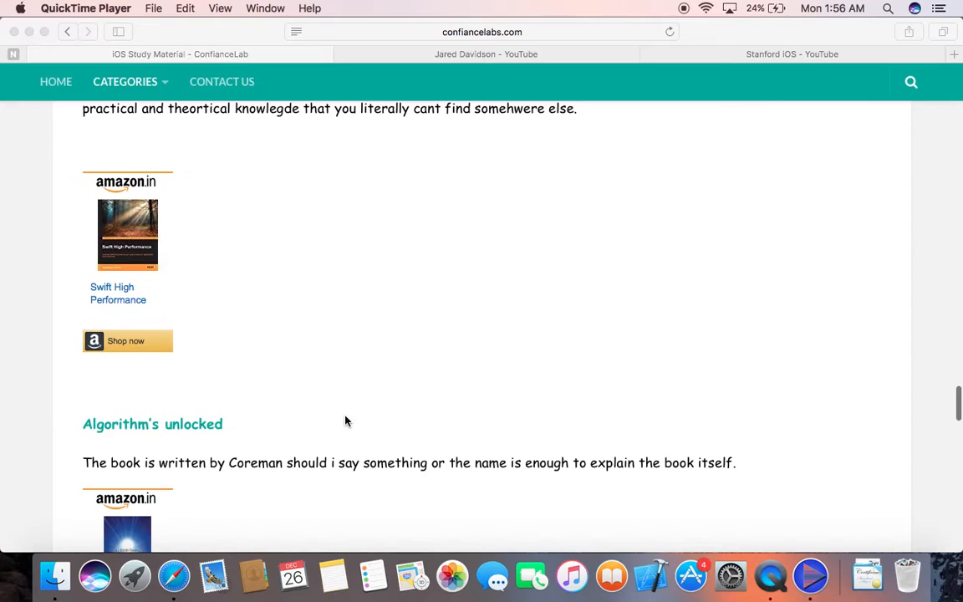
scroll(down, 3)
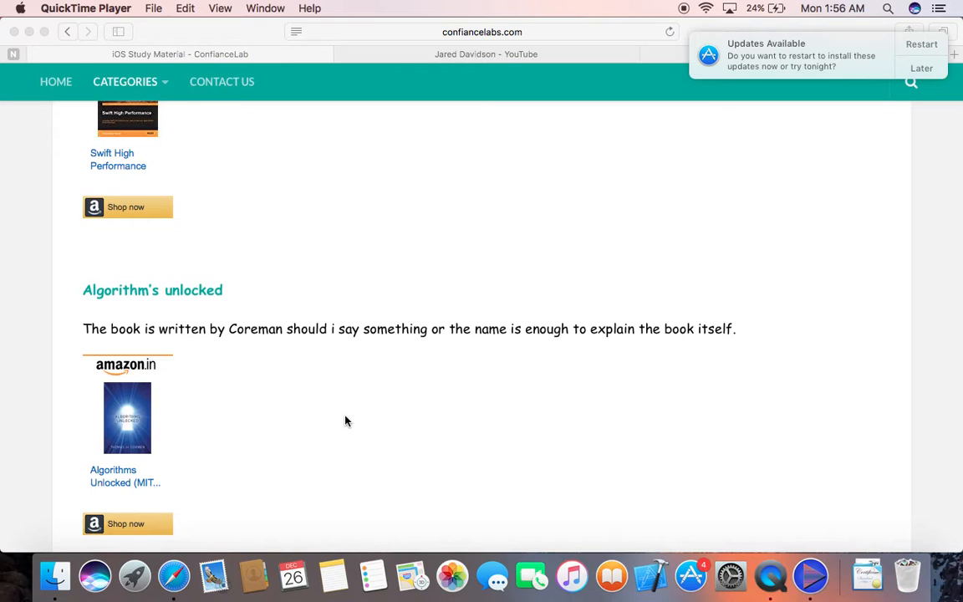
scroll(down, 3)
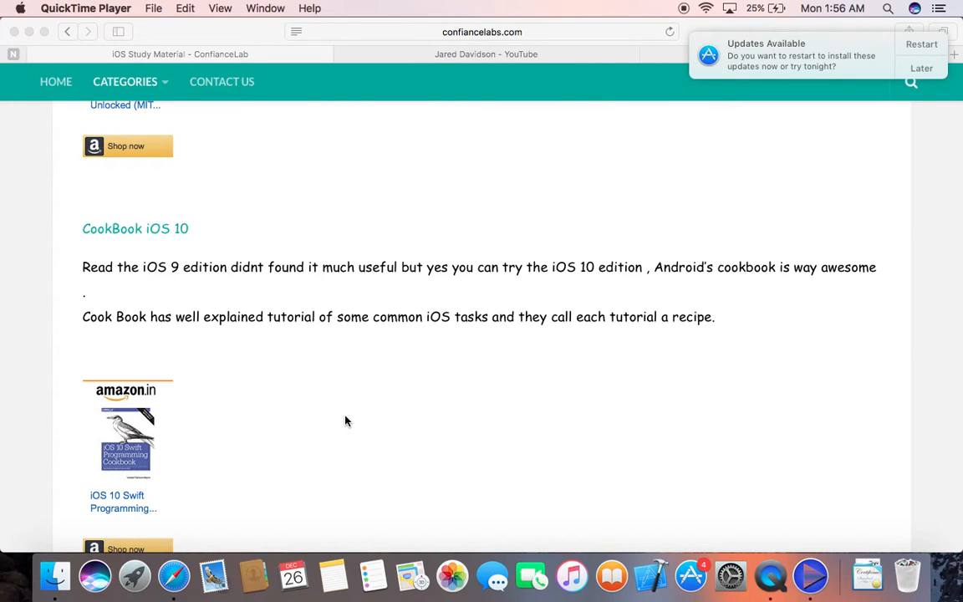
mouse_move(211, 462)
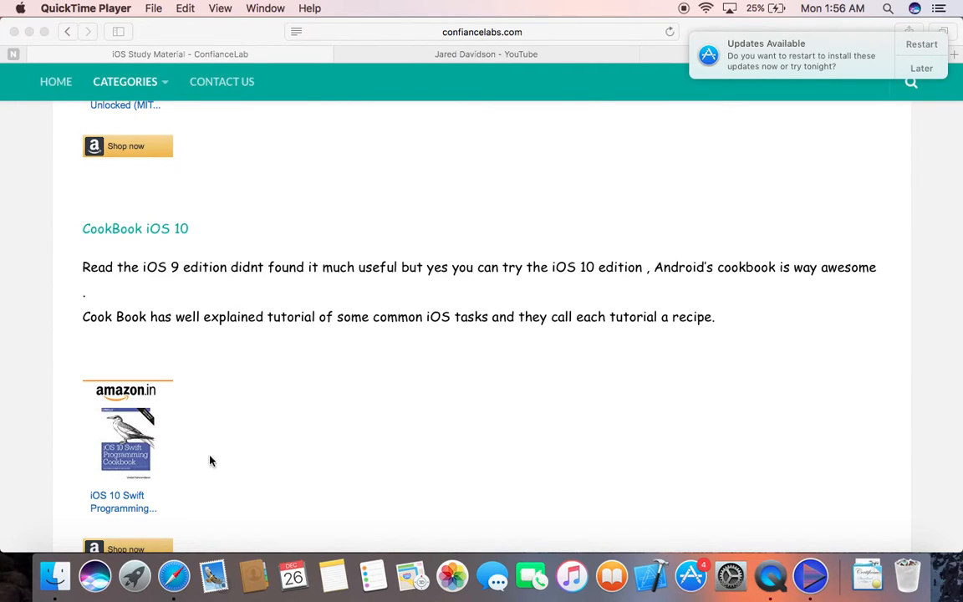
scroll(down, 3)
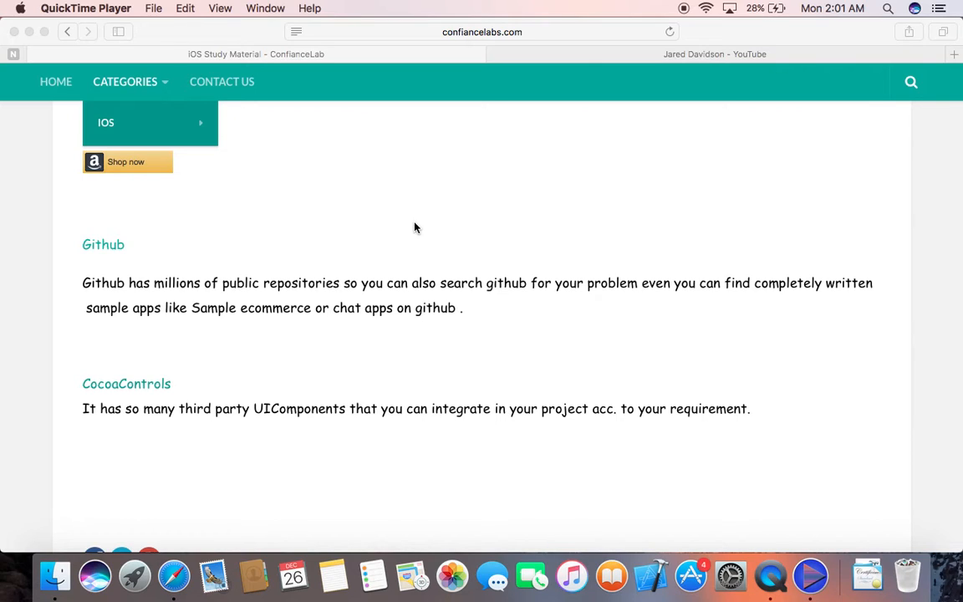
mouse_move(120, 237)
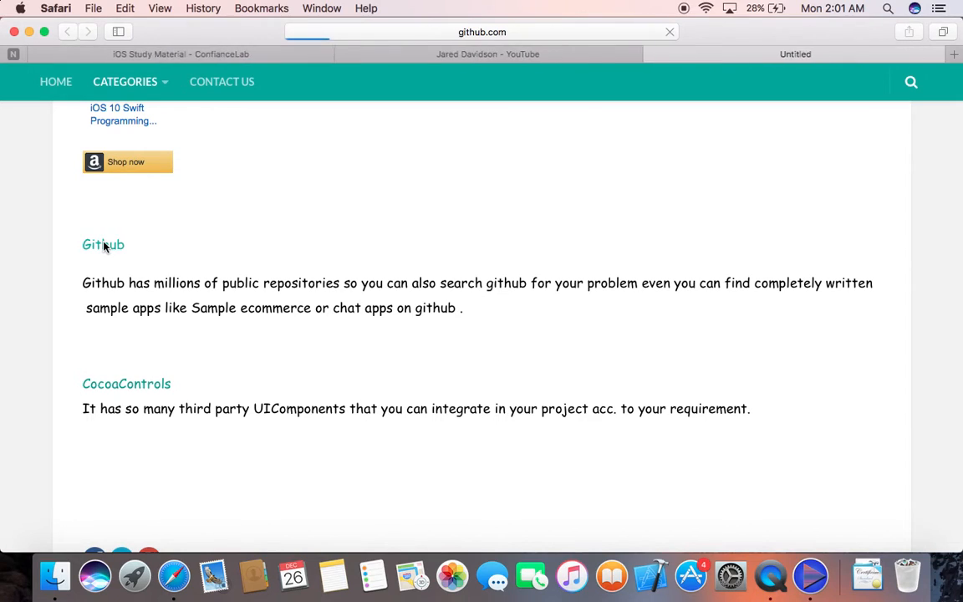
Search GitHub for 'collectionview swift 3' and look through the results.
click(103, 244)
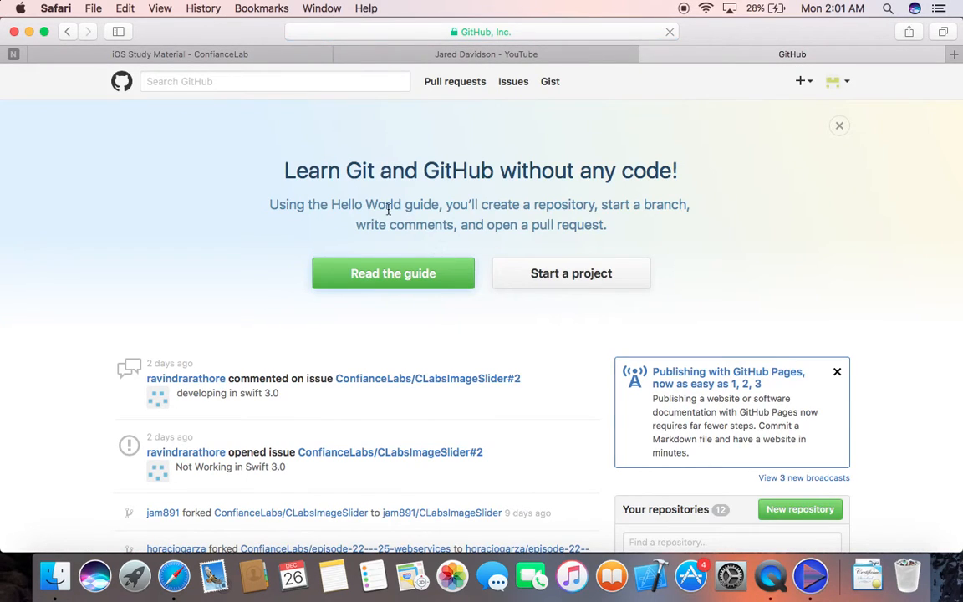
text(col)
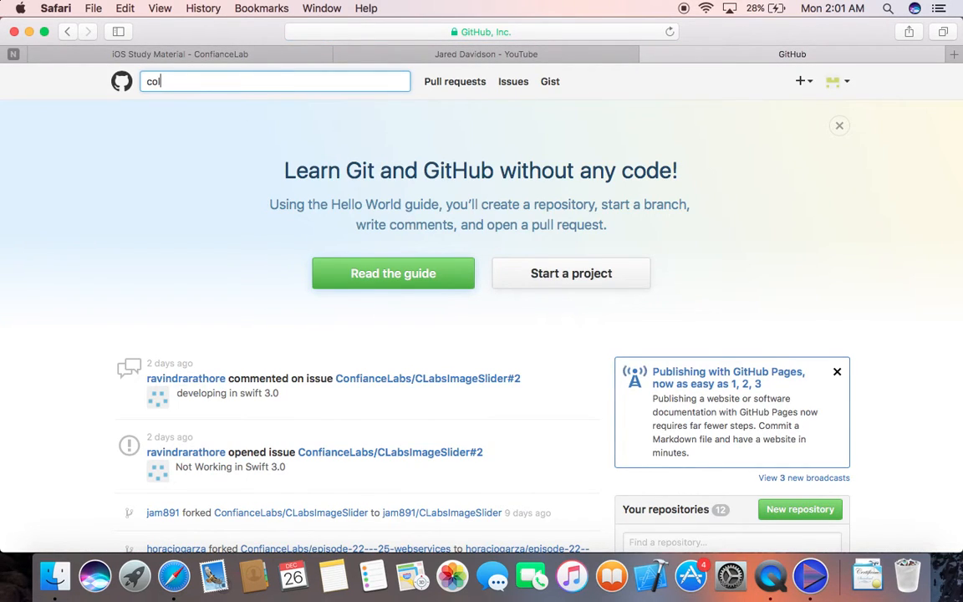
text(collectionview swift 3)
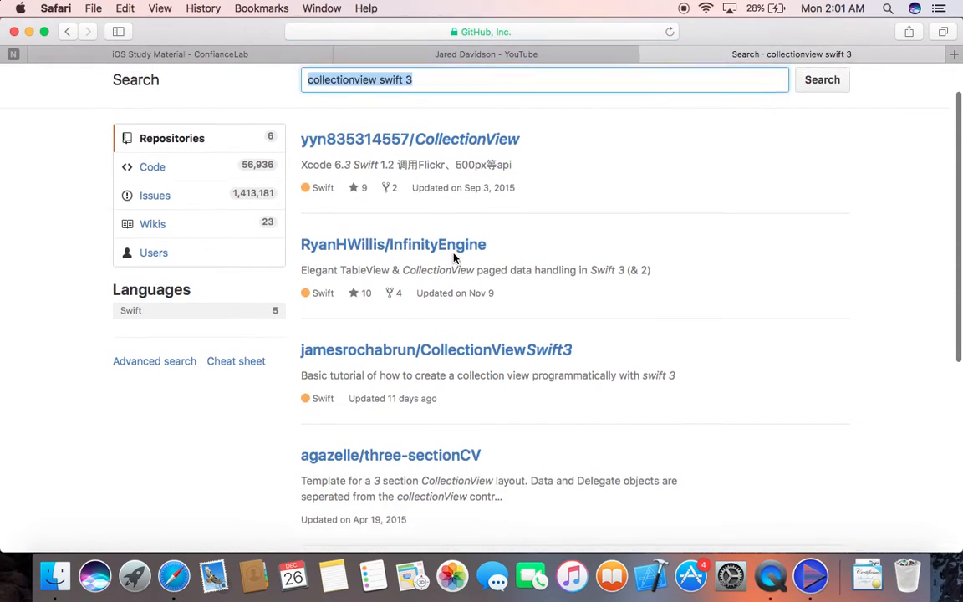
scroll(down, 3)
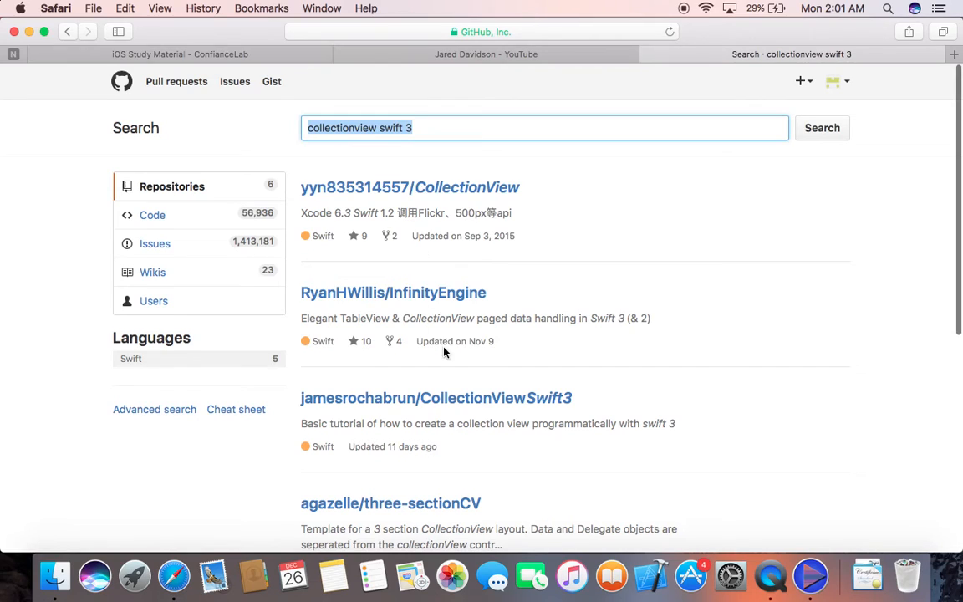
scroll(down, 3)
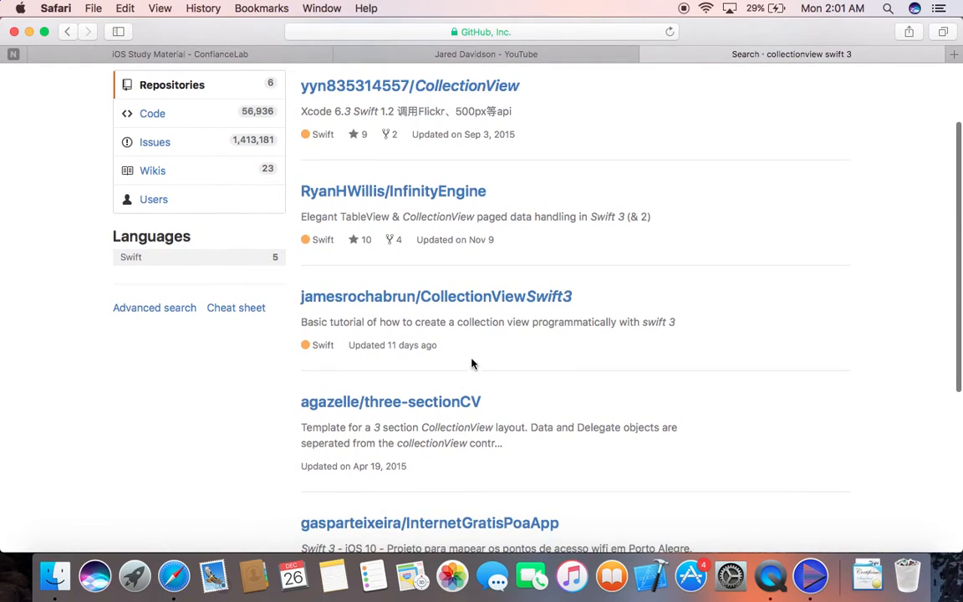
Open the jamesrochabrun/CollectionViewSwift3 repository from the results.
click(434, 296)
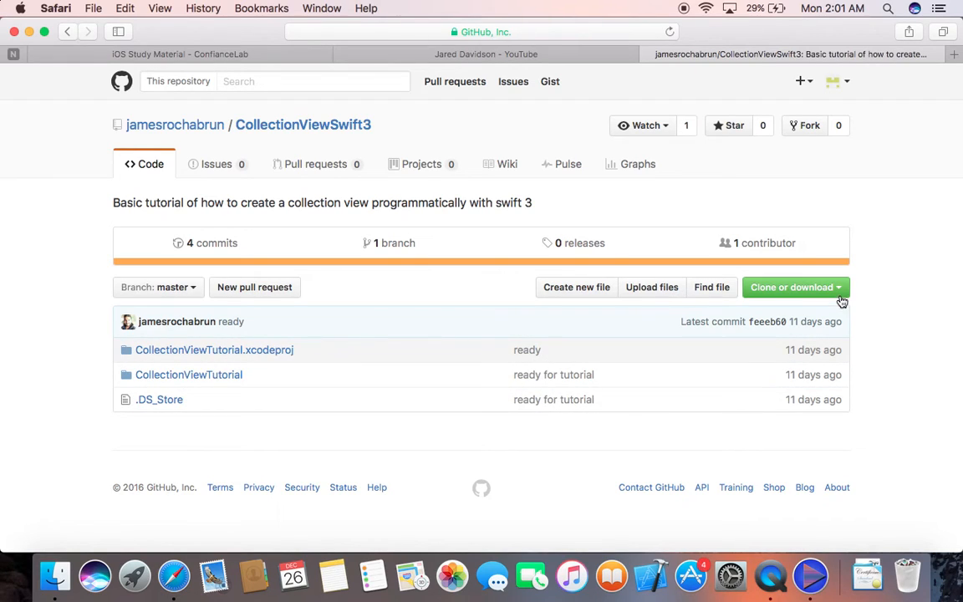
click(791, 288)
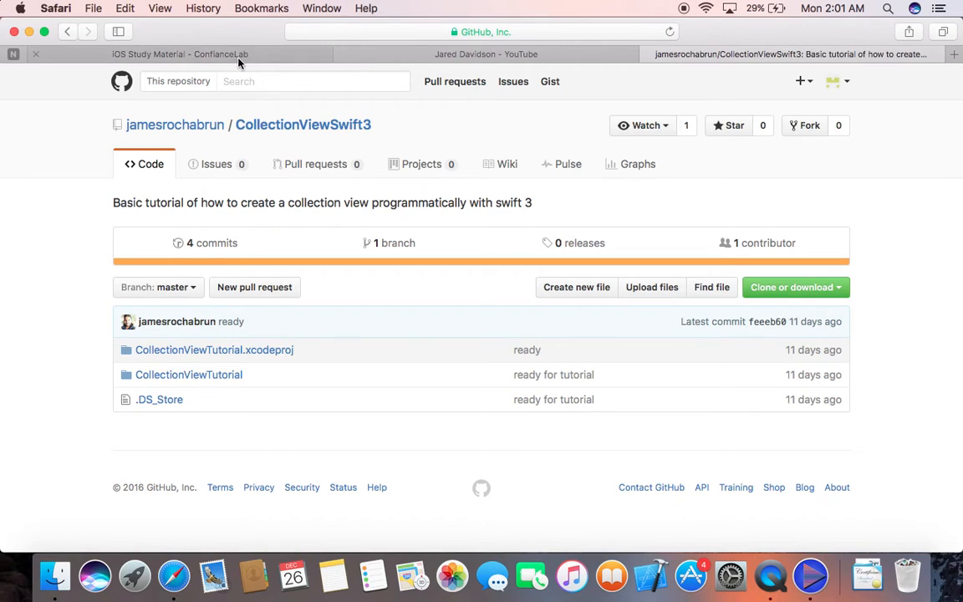
Return to the article and open cocoacontrols.com from its CocoaControls link.
click(181, 53)
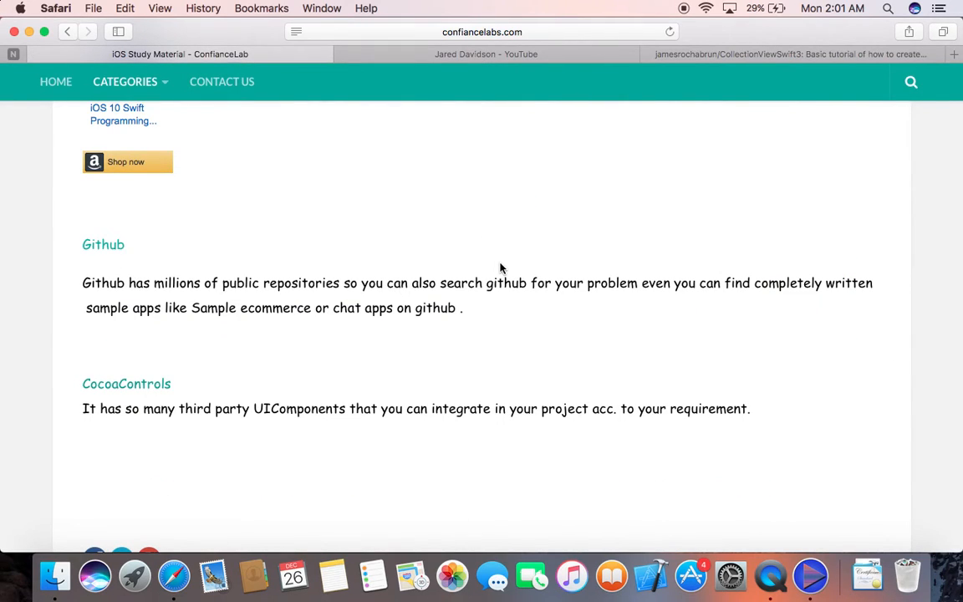
mouse_move(389, 358)
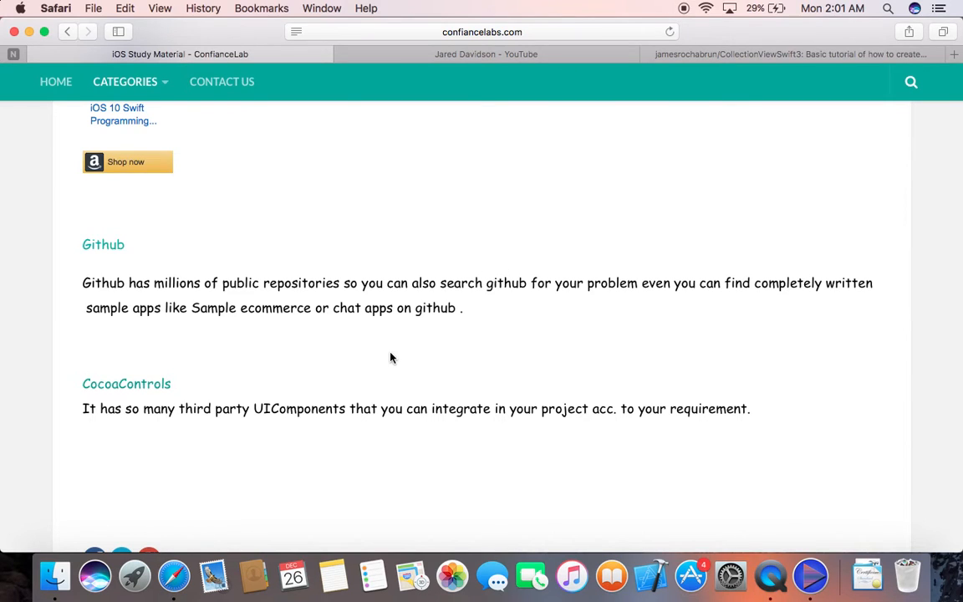
click(125, 383)
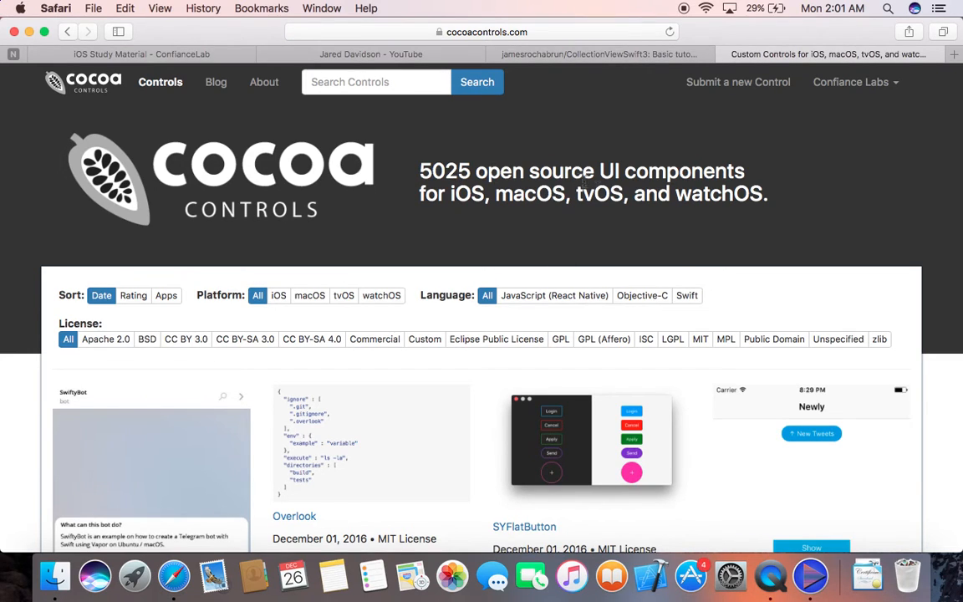
mouse_move(555, 194)
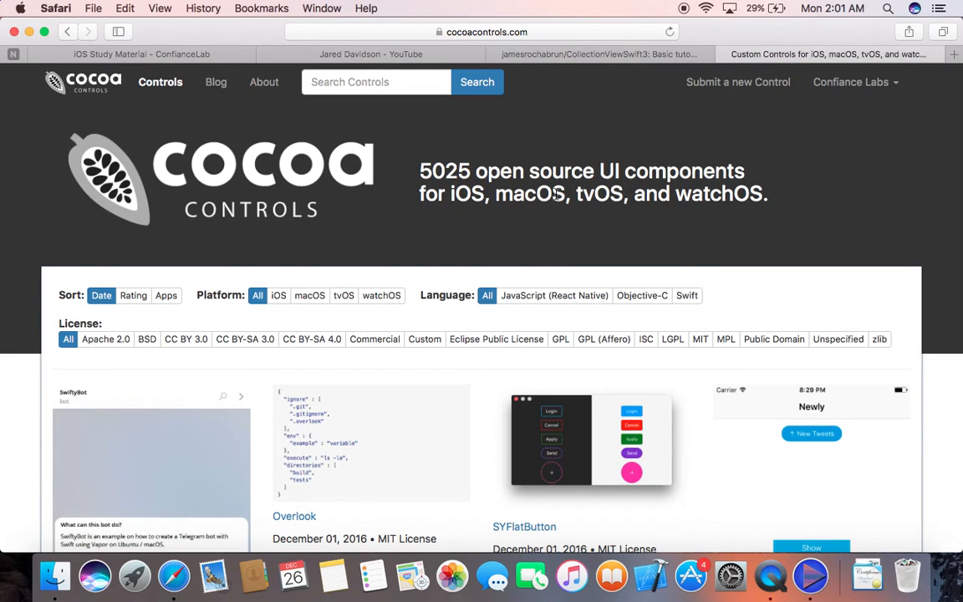
Browse Cocoa Controls' listing down to November 2016 entries like TKCalendarView and FlareView.
scroll(down, 3)
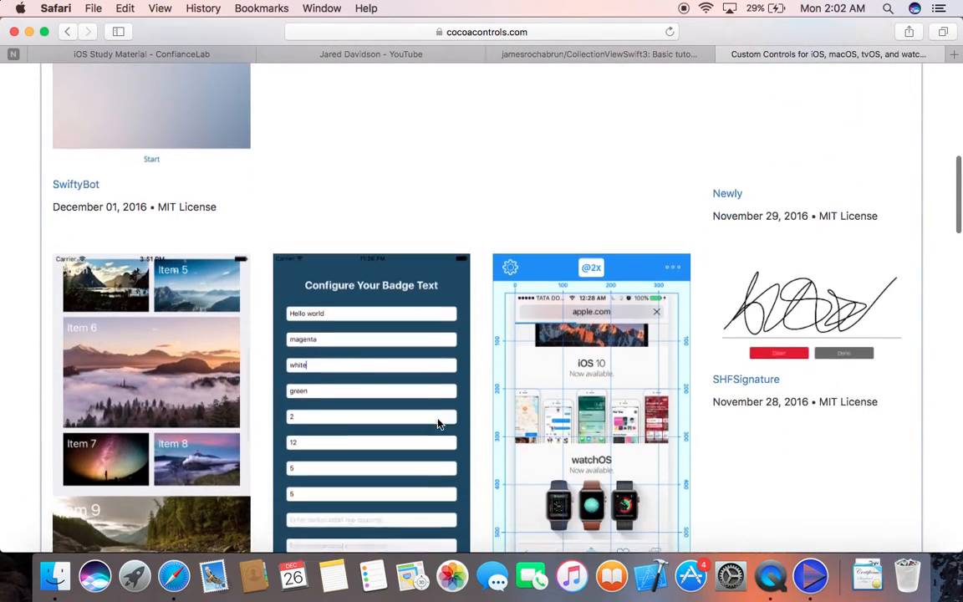
scroll(down, 3)
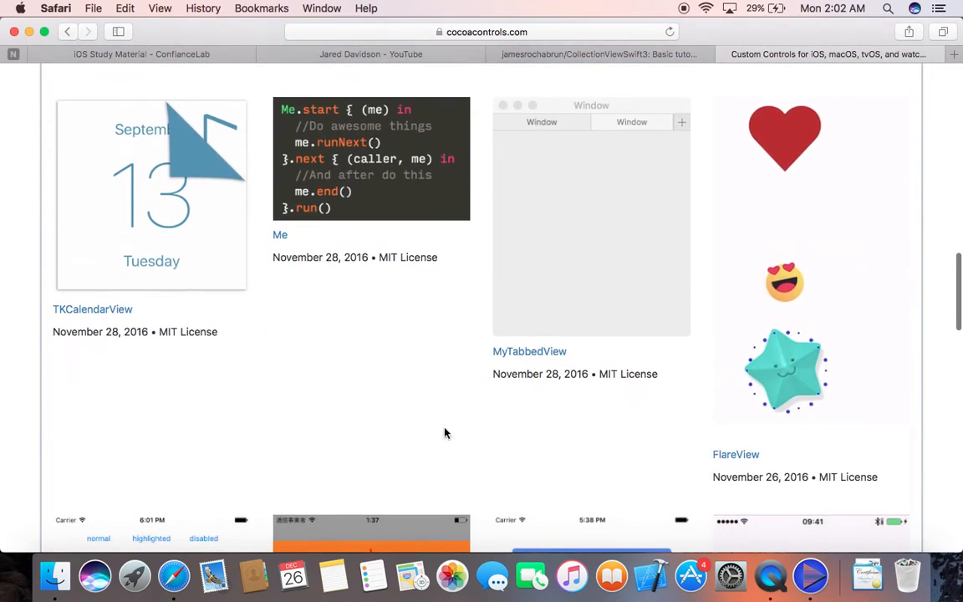